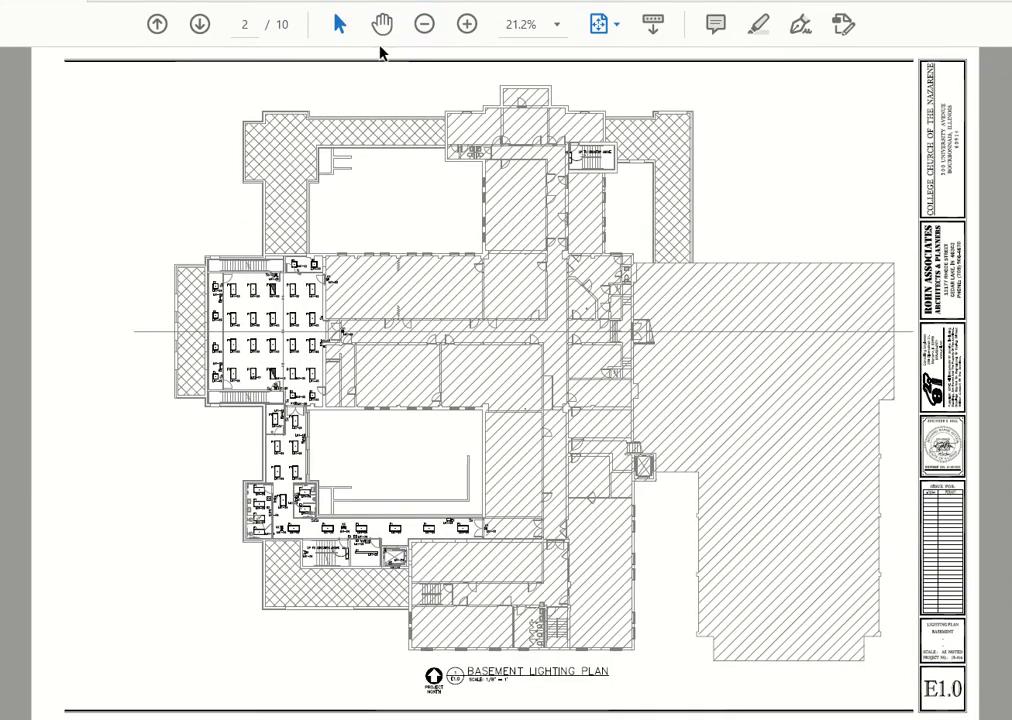
Zoom to 66.7% on the basement room filled with rows of F1 fixtures
click(465, 23)
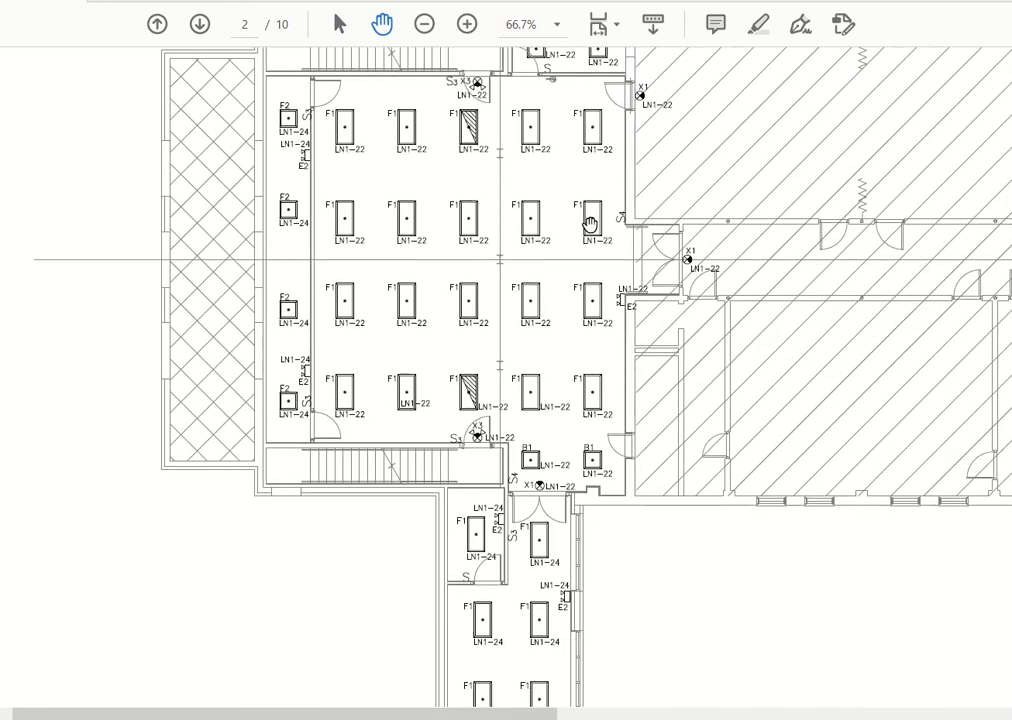
mouse_move(512, 298)
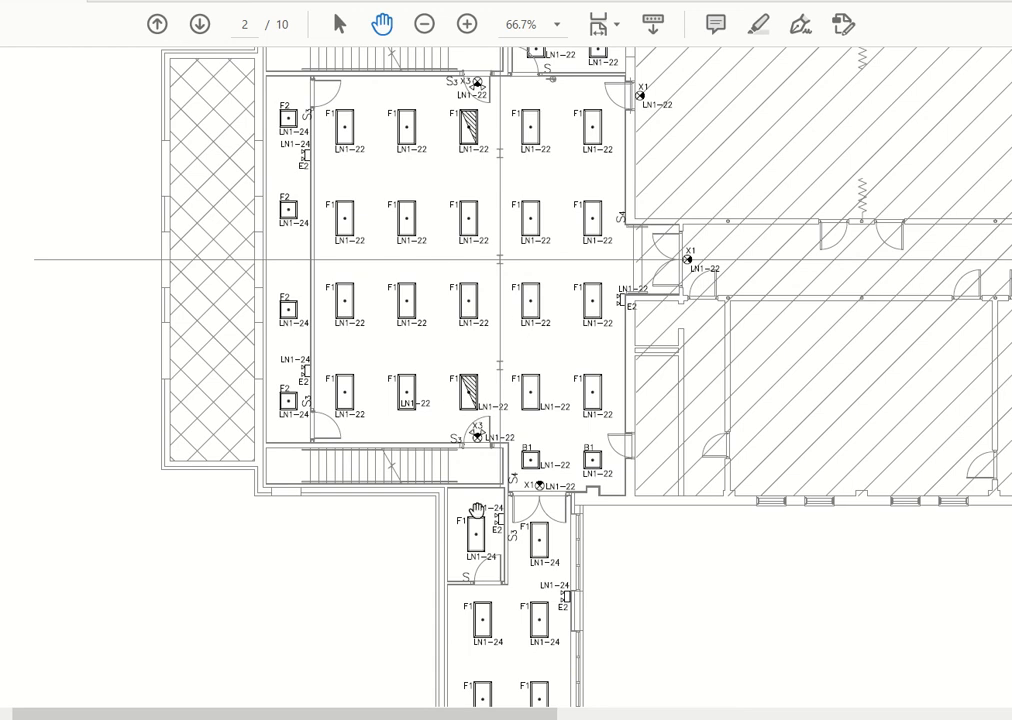
mouse_move(297, 156)
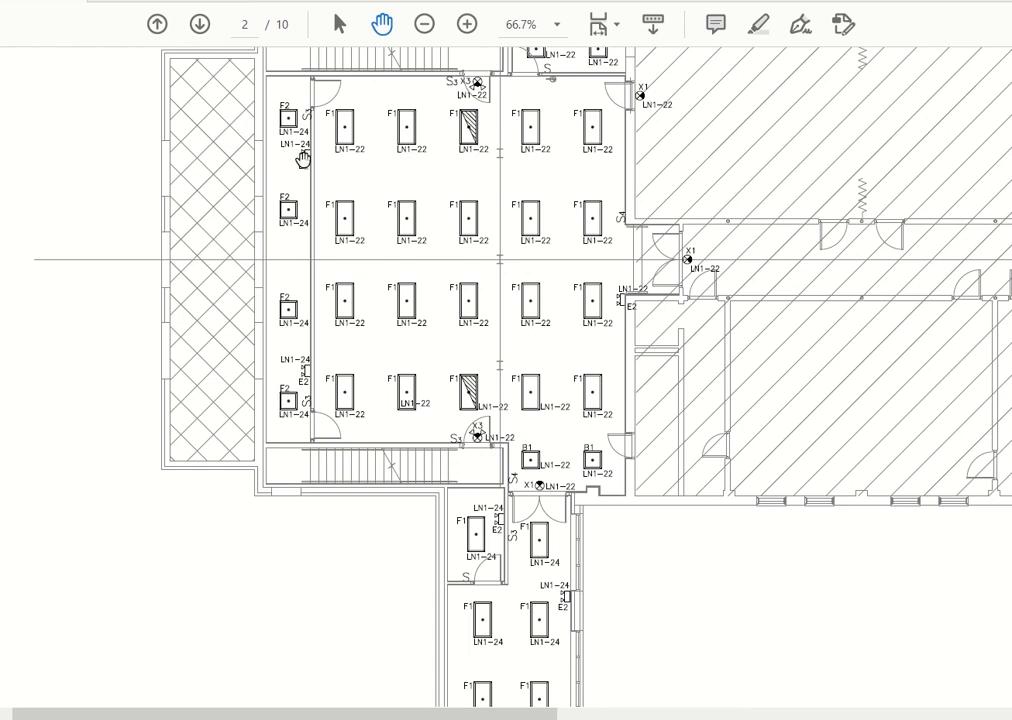
mouse_move(258, 364)
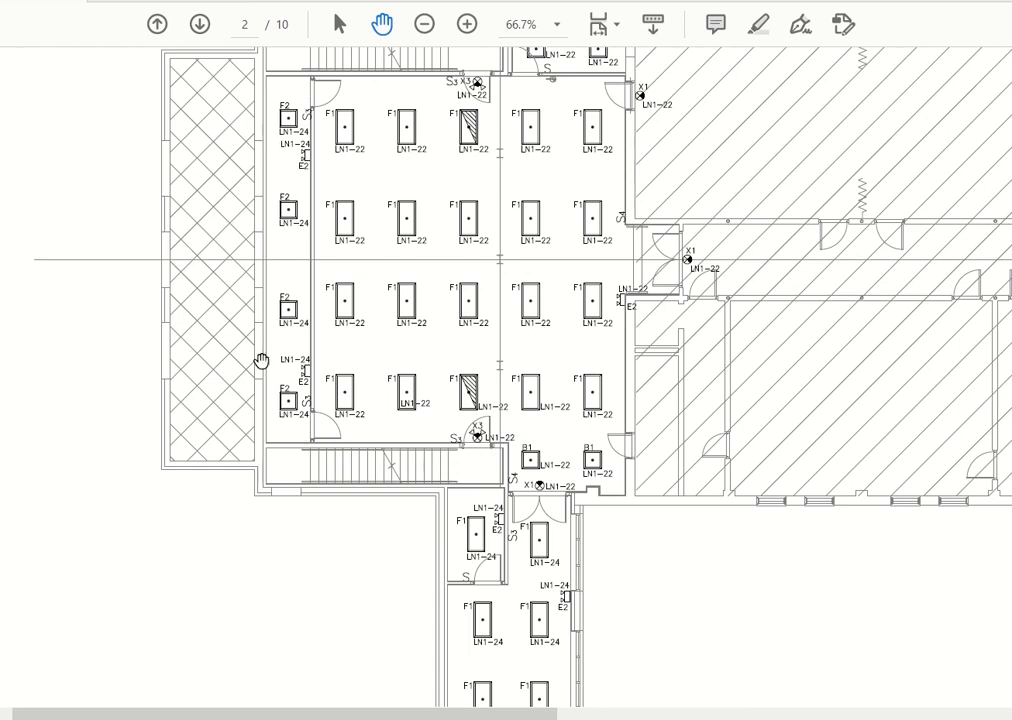
mouse_move(282, 172)
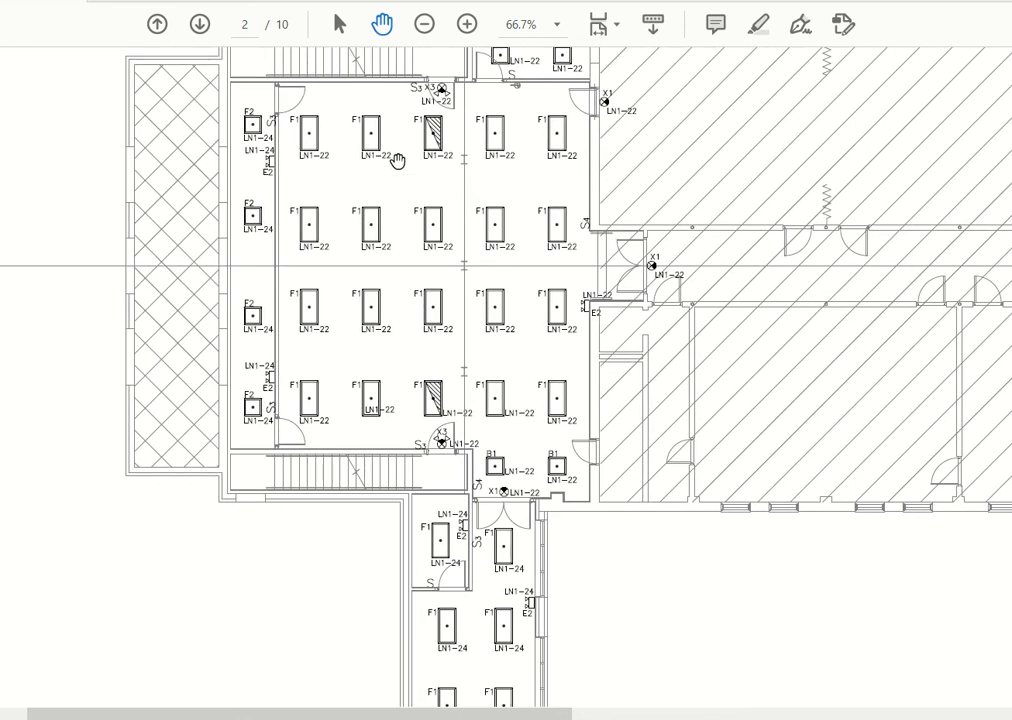
mouse_move(356, 135)
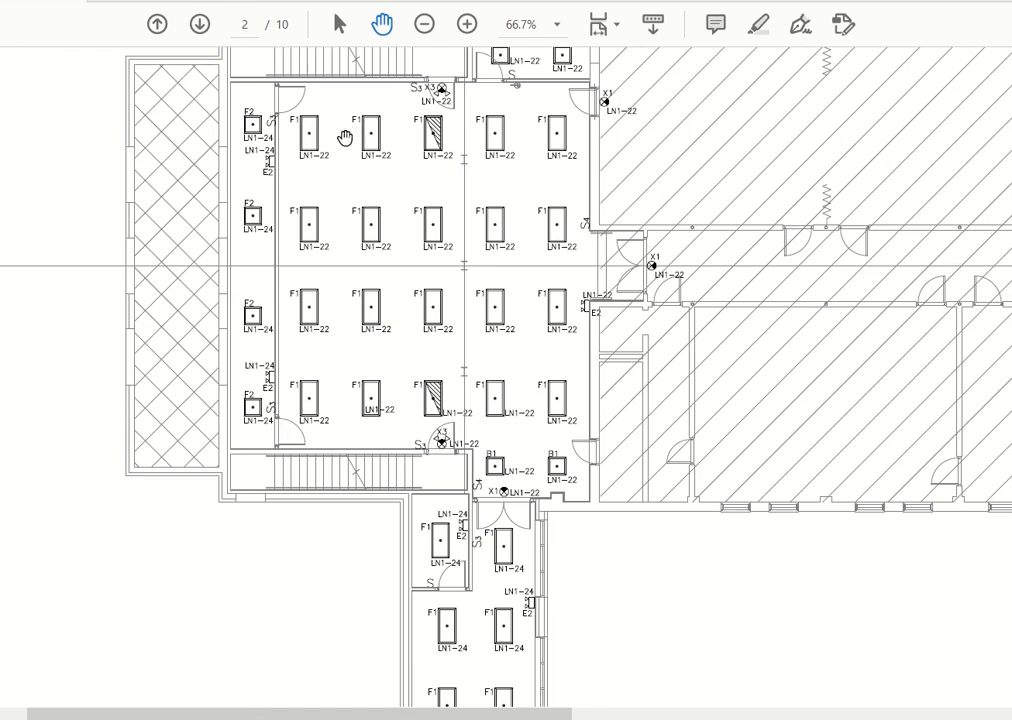
mouse_move(344, 302)
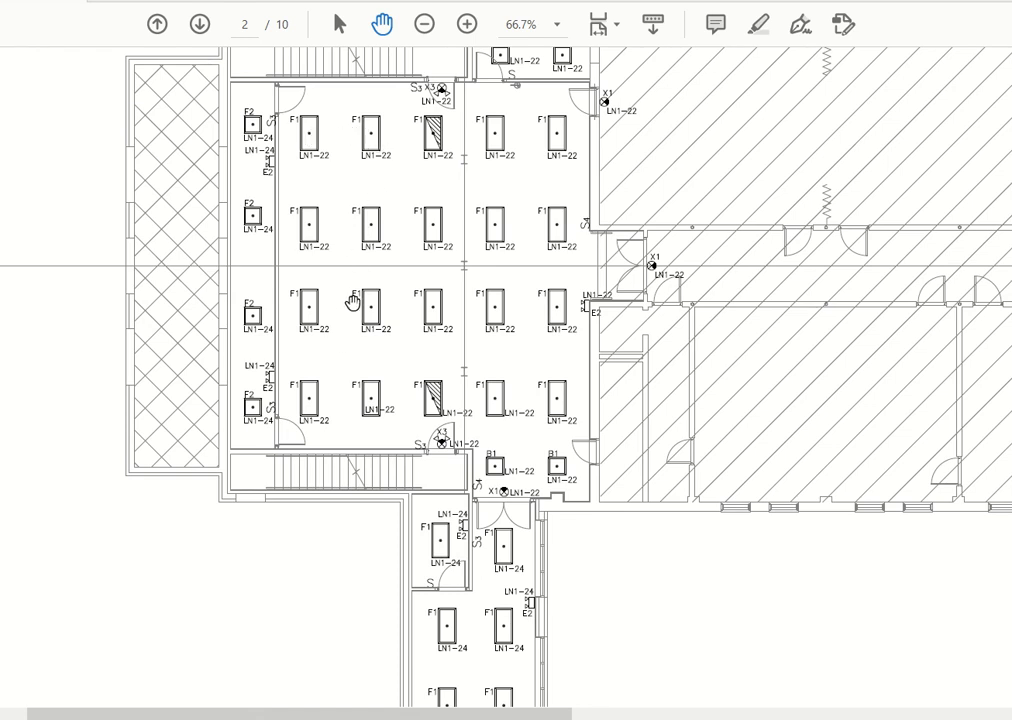
mouse_move(385, 326)
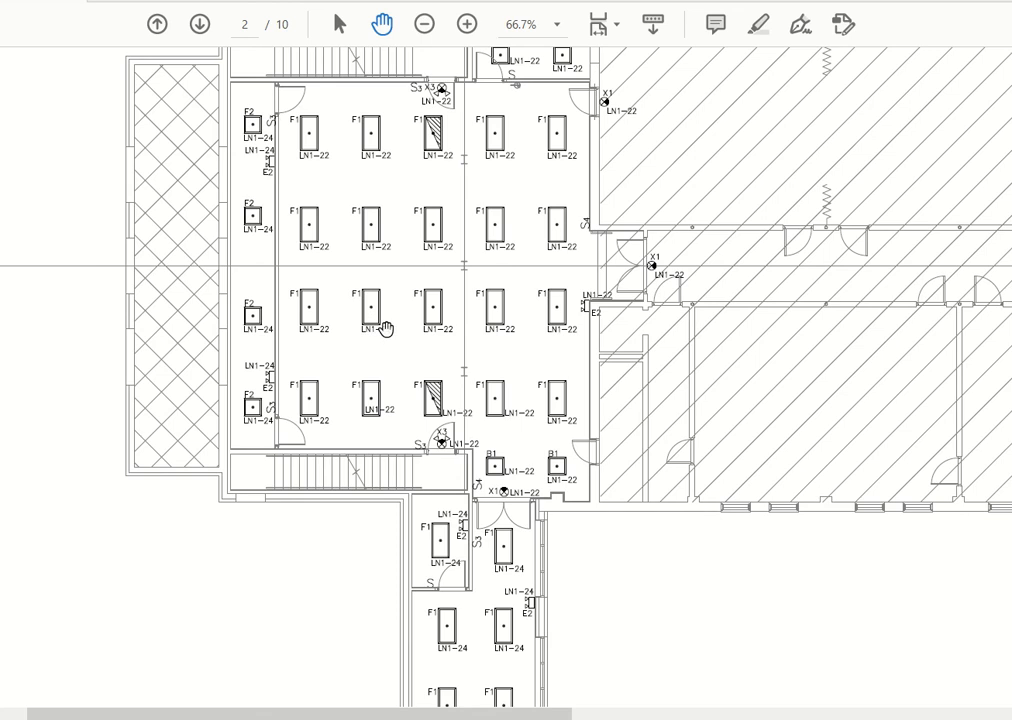
scroll(down, 3)
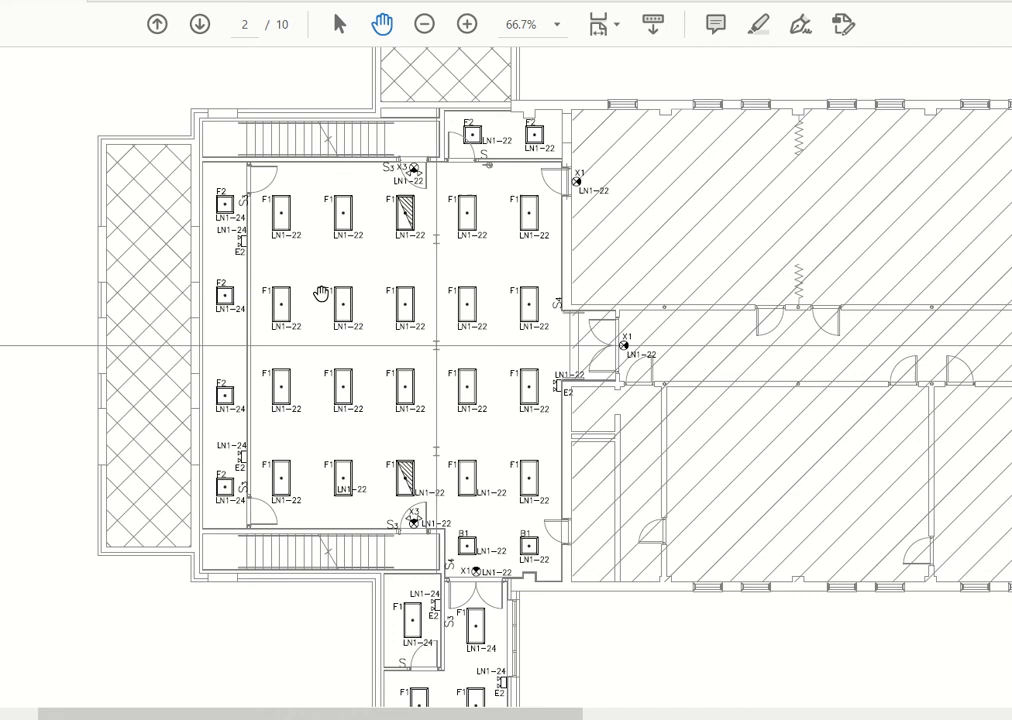
mouse_move(399, 498)
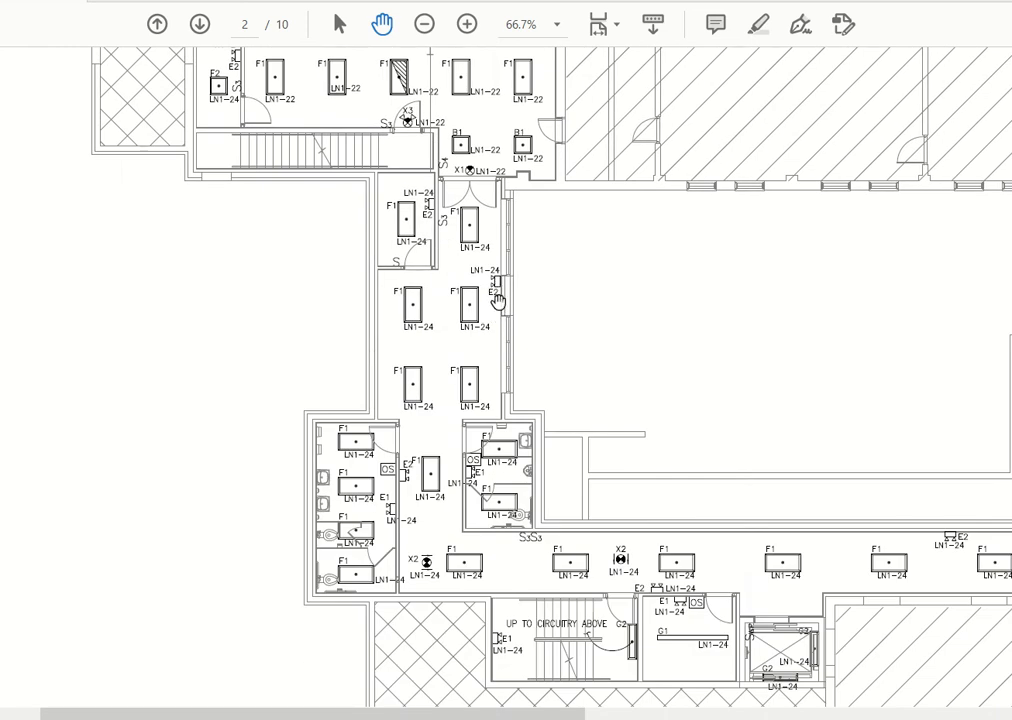
mouse_move(491, 308)
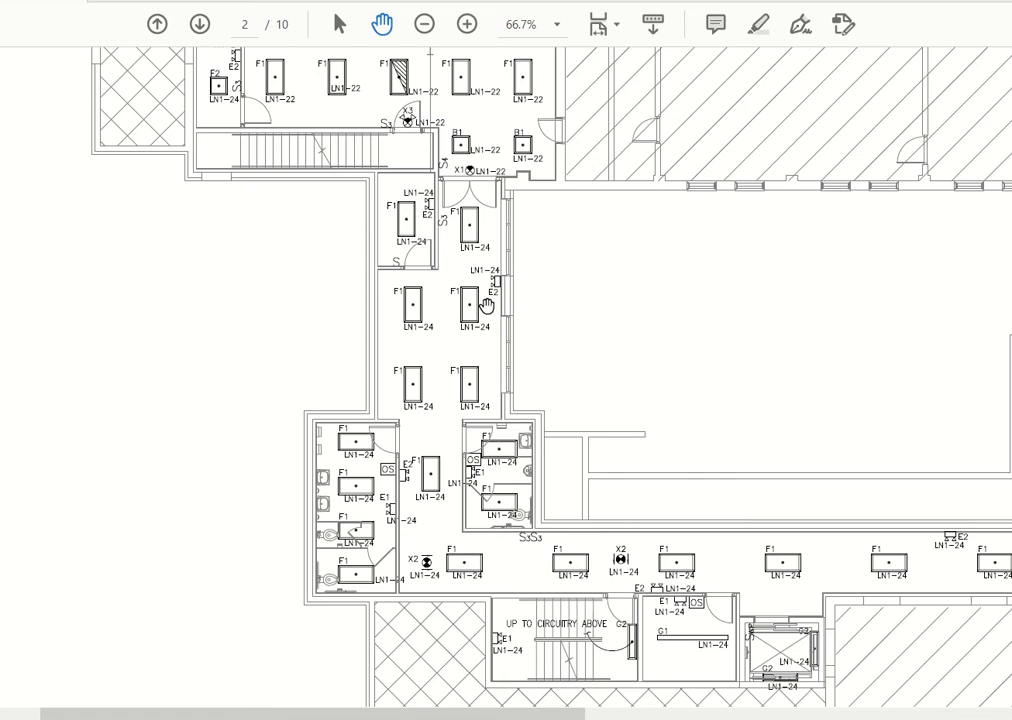
mouse_move(486, 301)
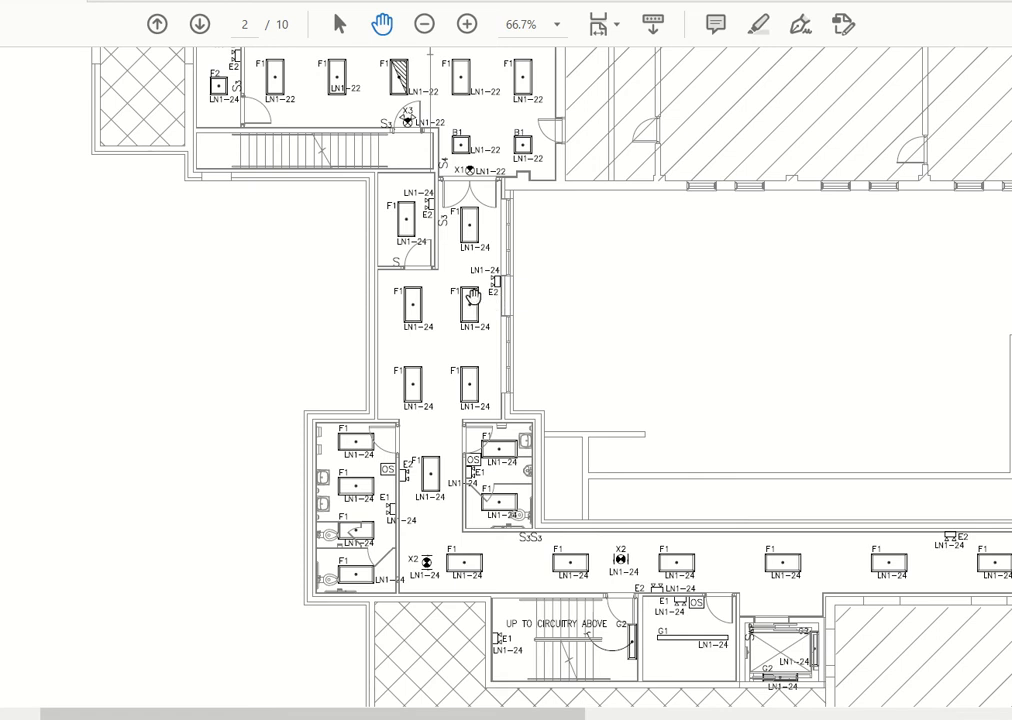
mouse_move(470, 586)
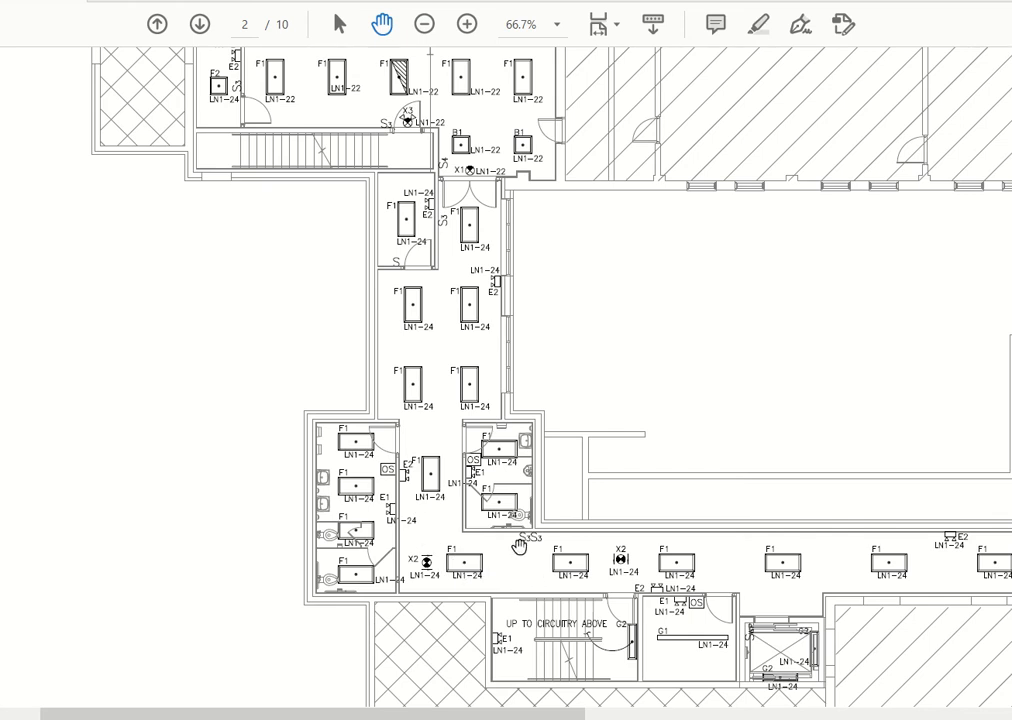
mouse_move(433, 441)
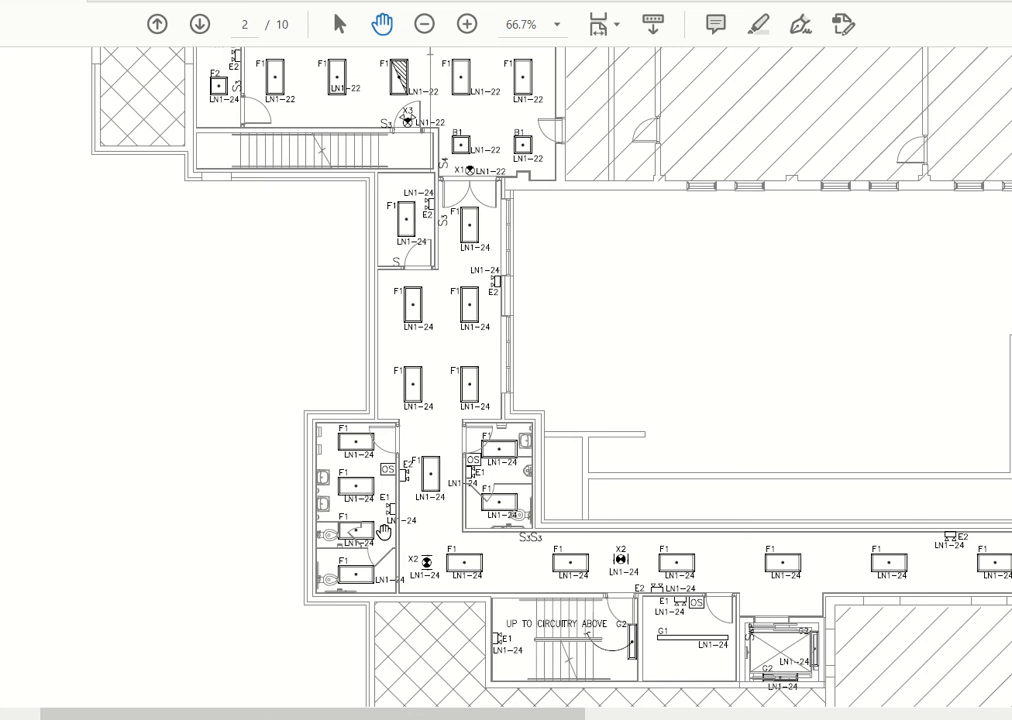
mouse_move(492, 485)
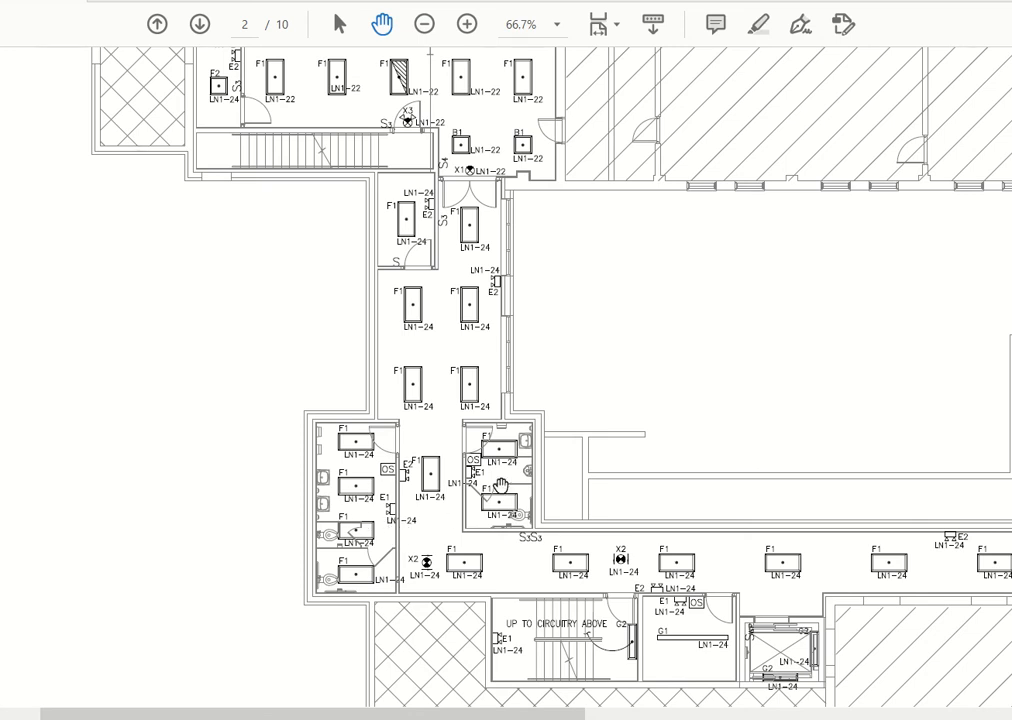
mouse_move(502, 652)
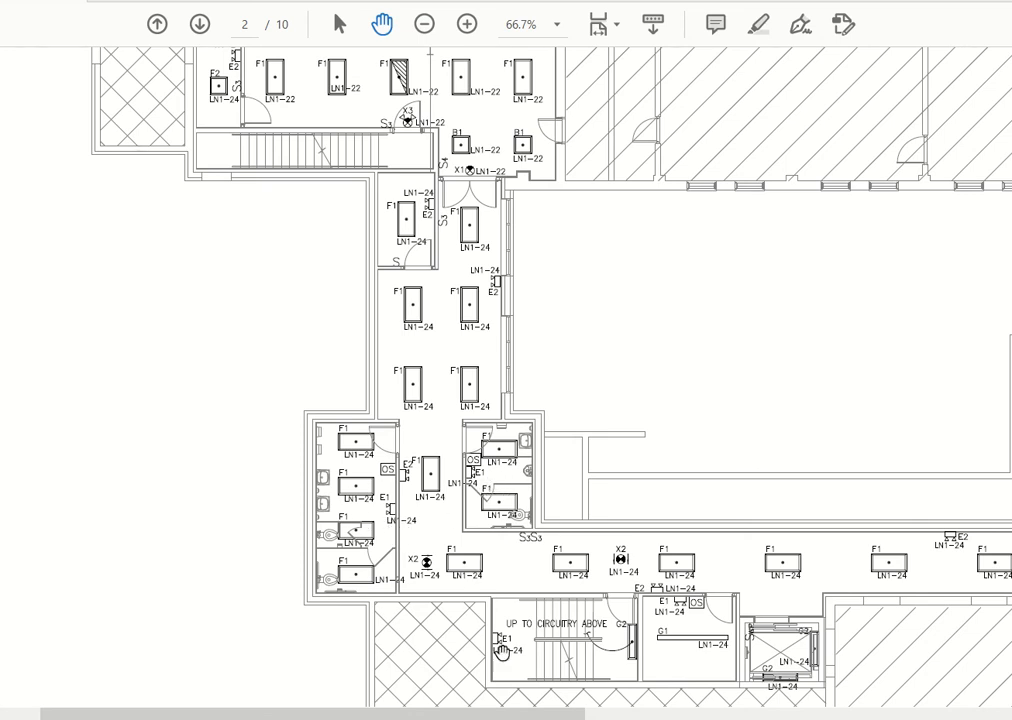
mouse_move(568, 648)
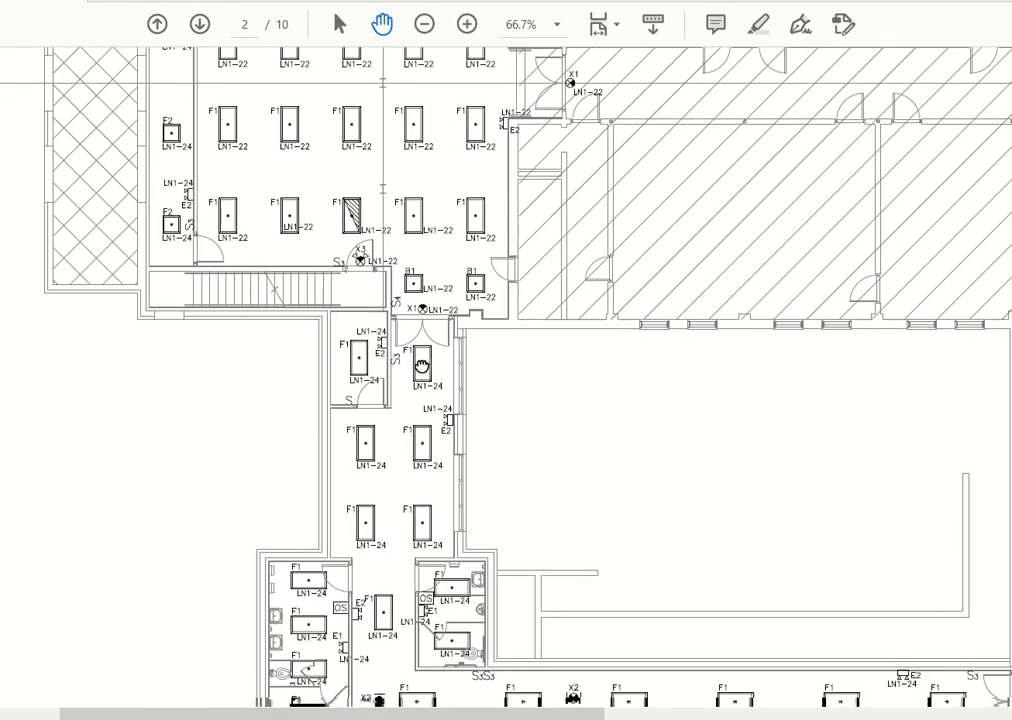
Pan to the F1-lined hallway and the stair marked UP TO CIRCUITRY ABOVE
scroll(down, 3)
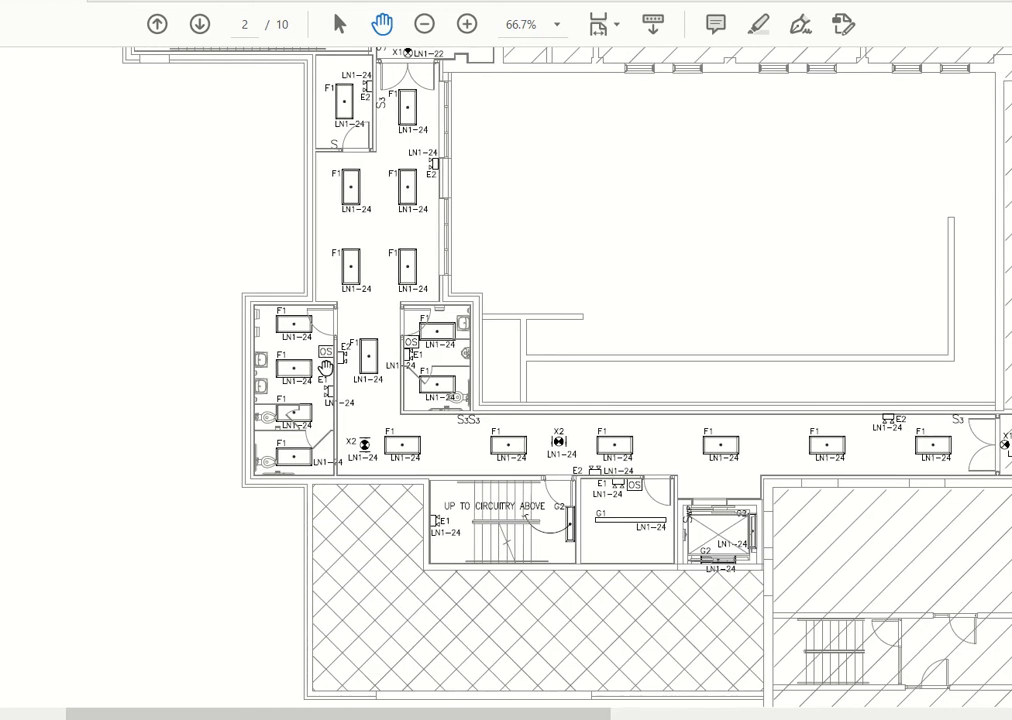
mouse_move(328, 363)
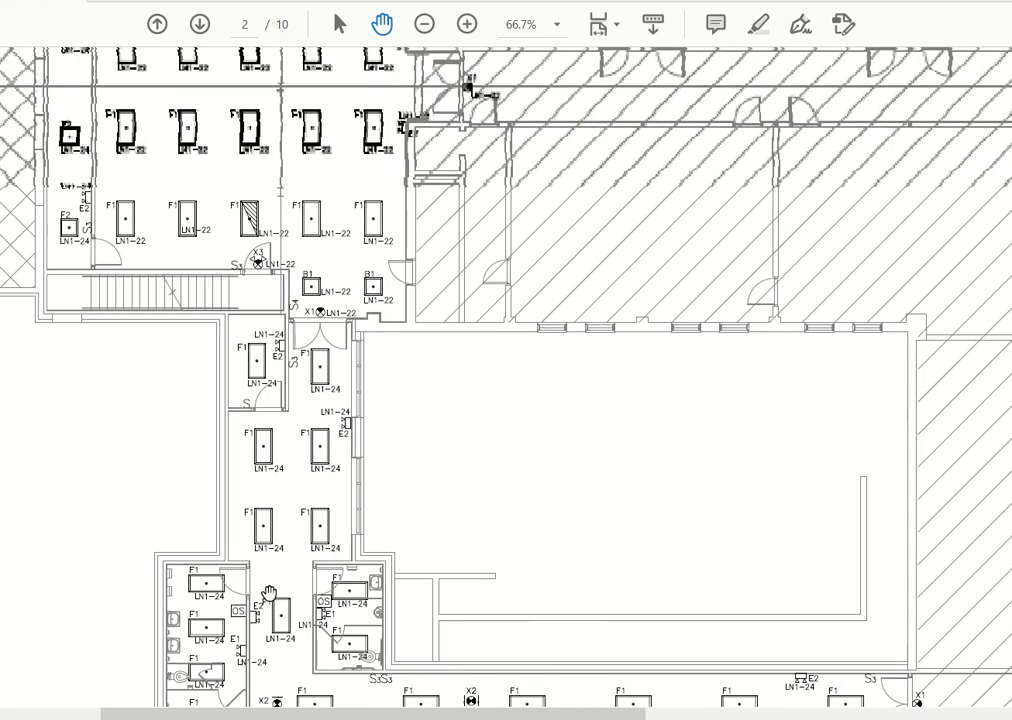
drag(262, 590, 305, 465)
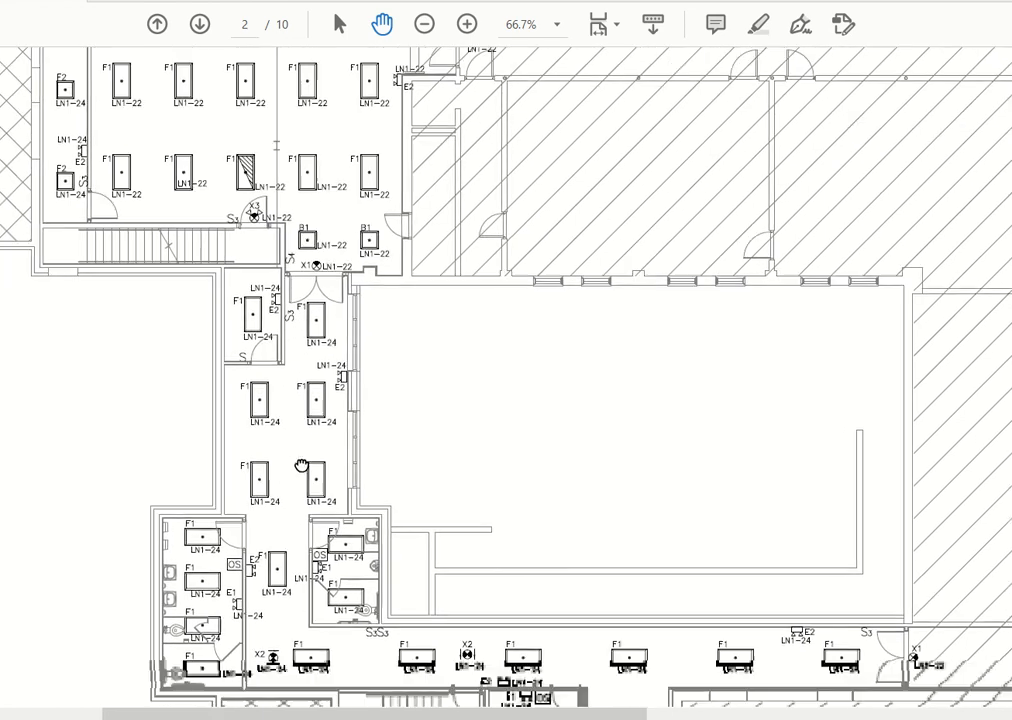
scroll(down, 3)
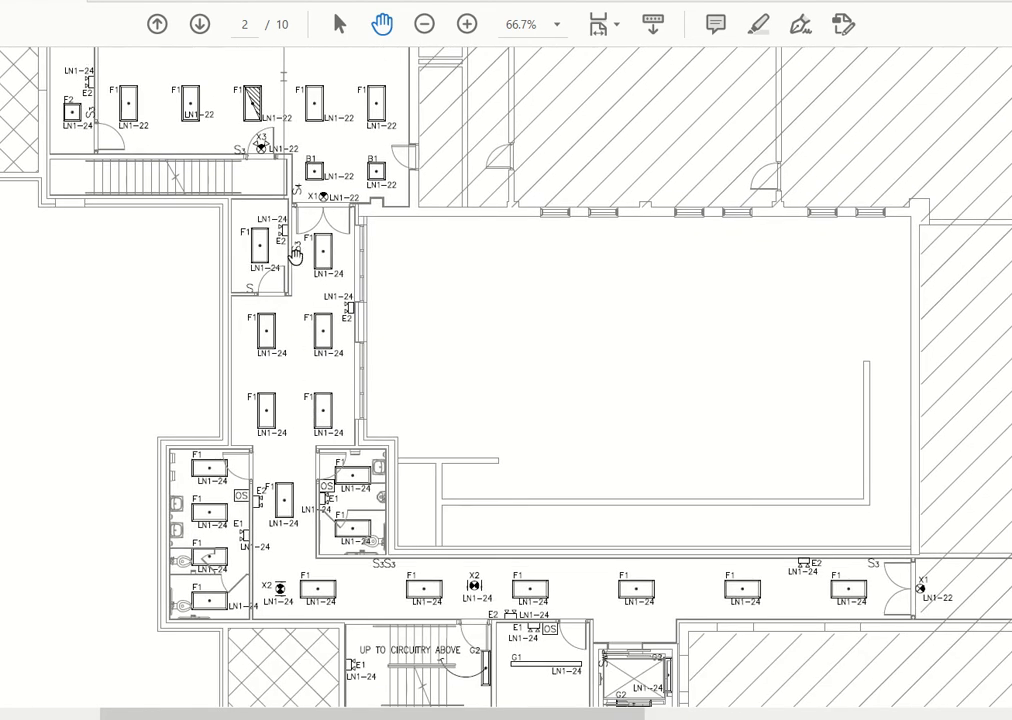
mouse_move(288, 323)
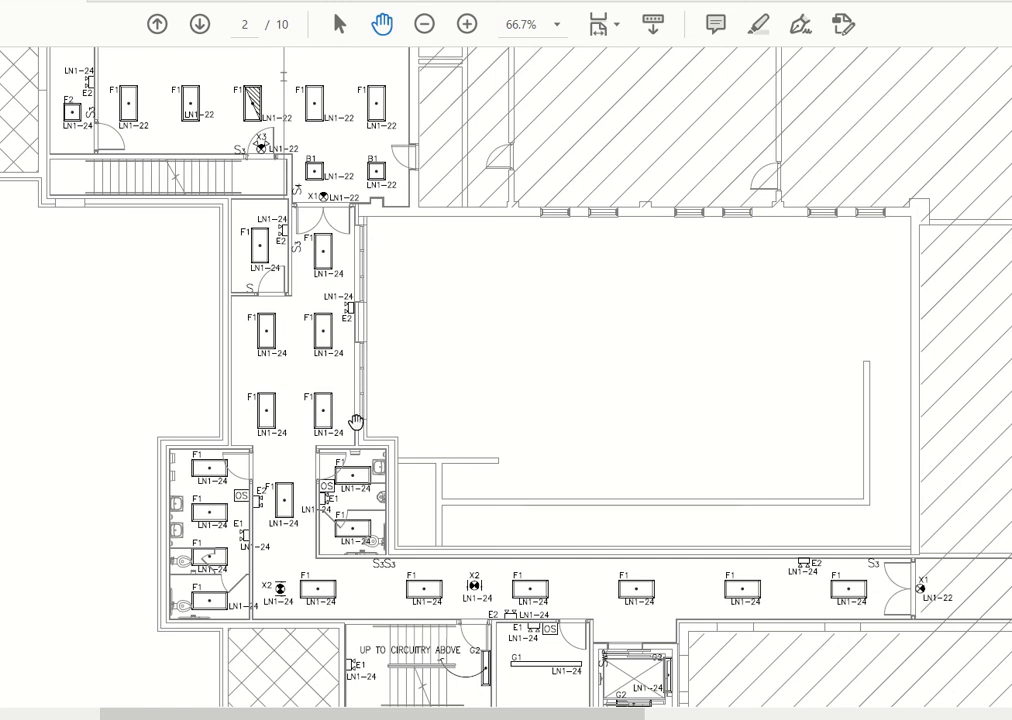
mouse_move(294, 261)
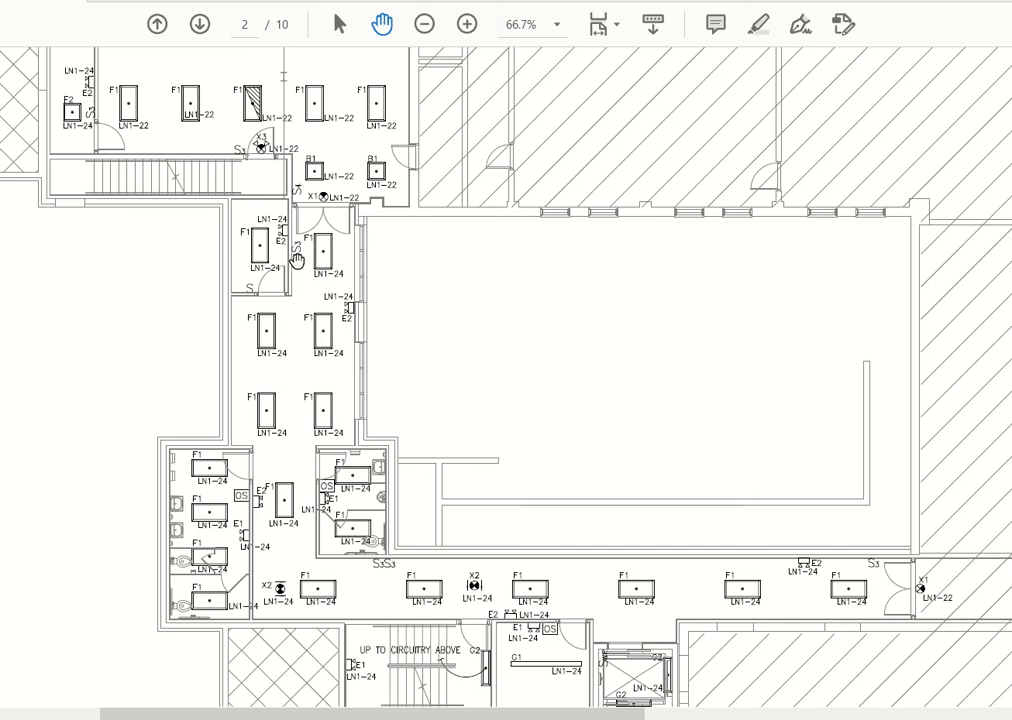
mouse_move(478, 417)
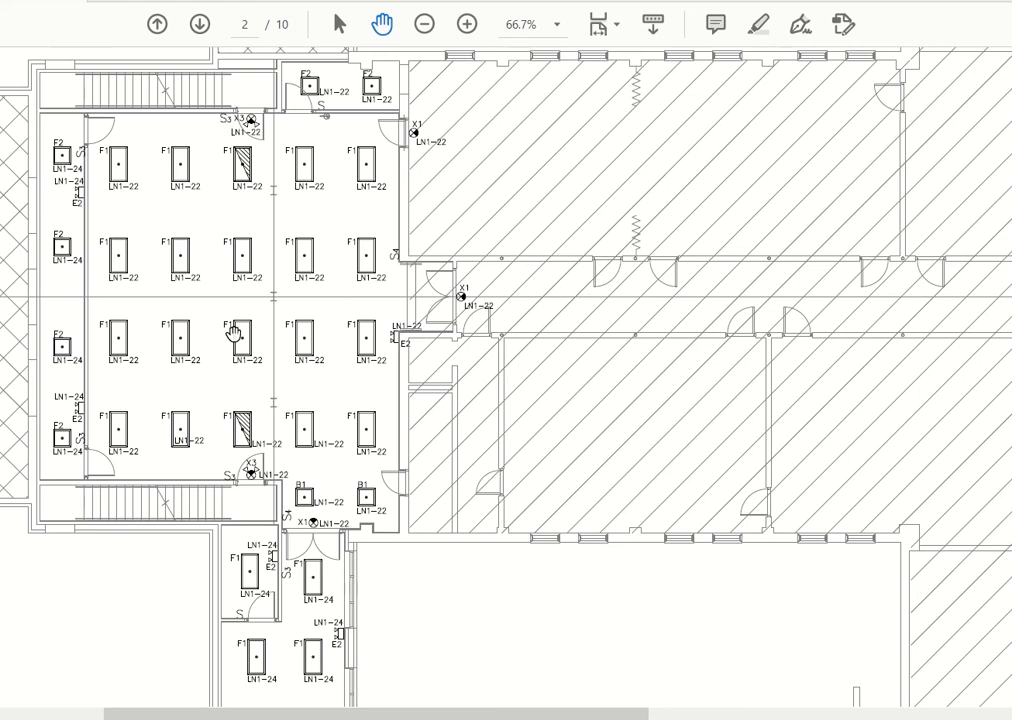
mouse_move(252, 500)
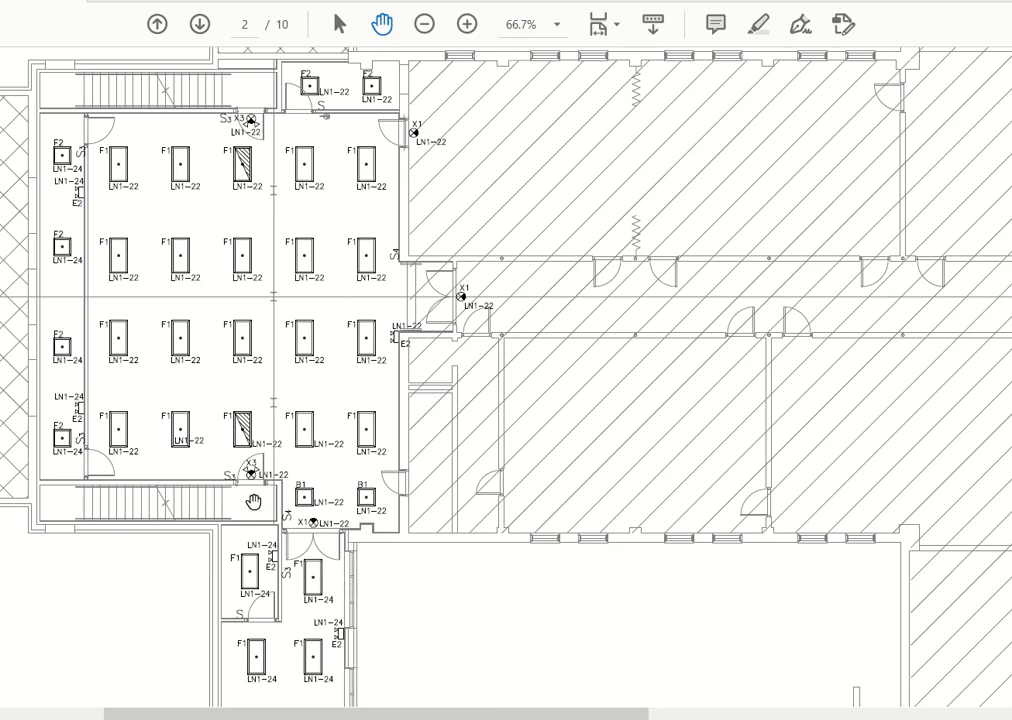
mouse_move(407, 270)
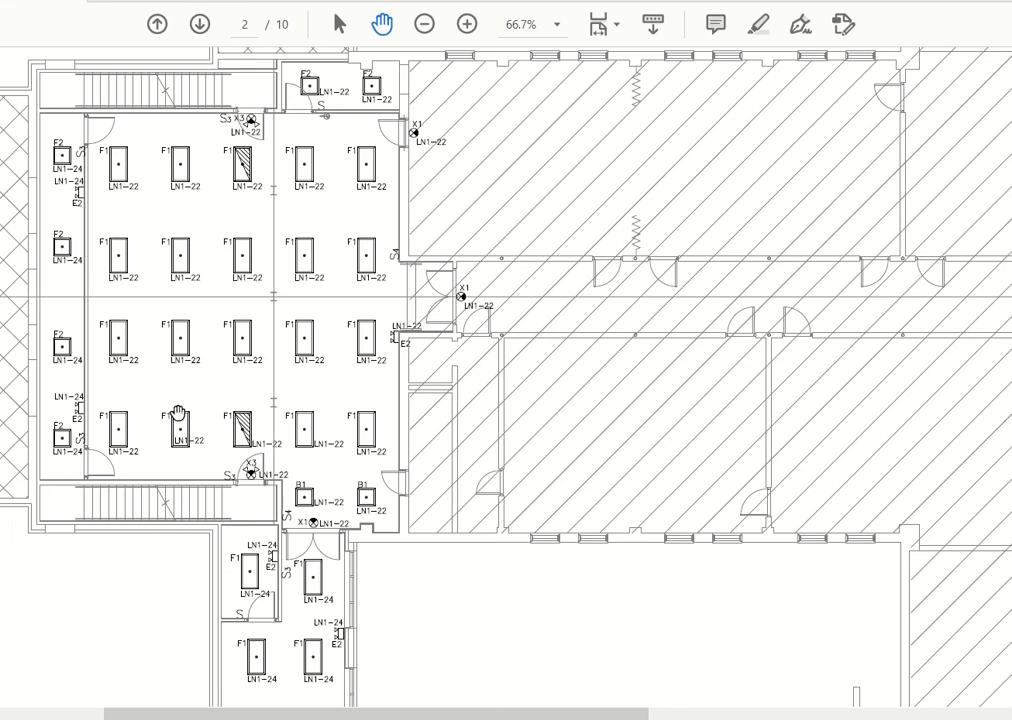
mouse_move(215, 330)
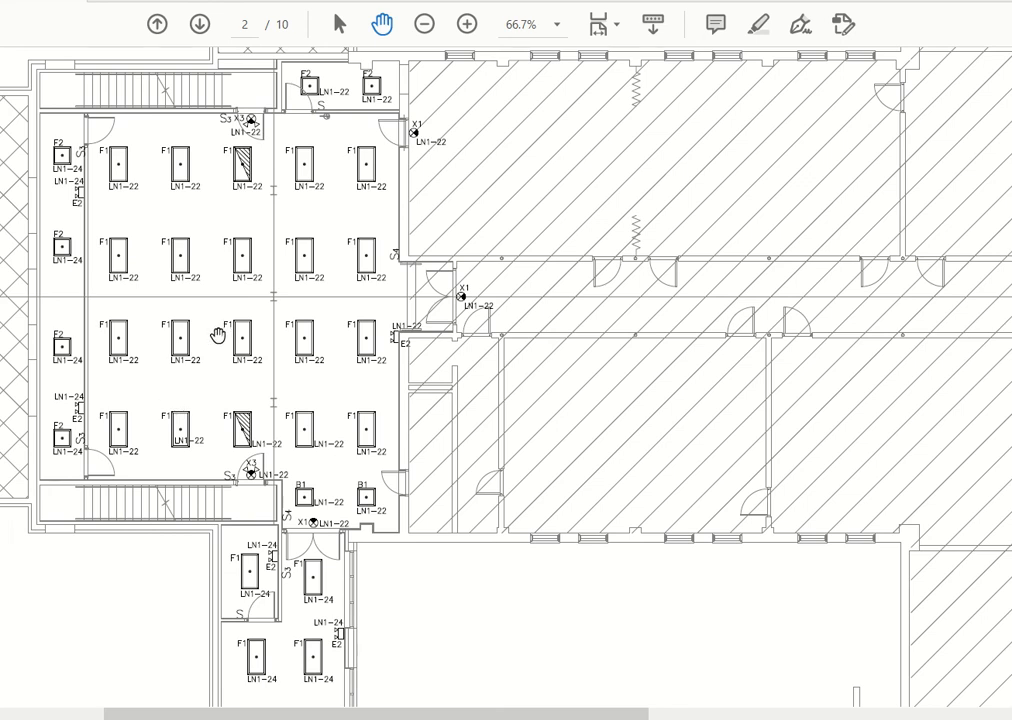
mouse_move(277, 313)
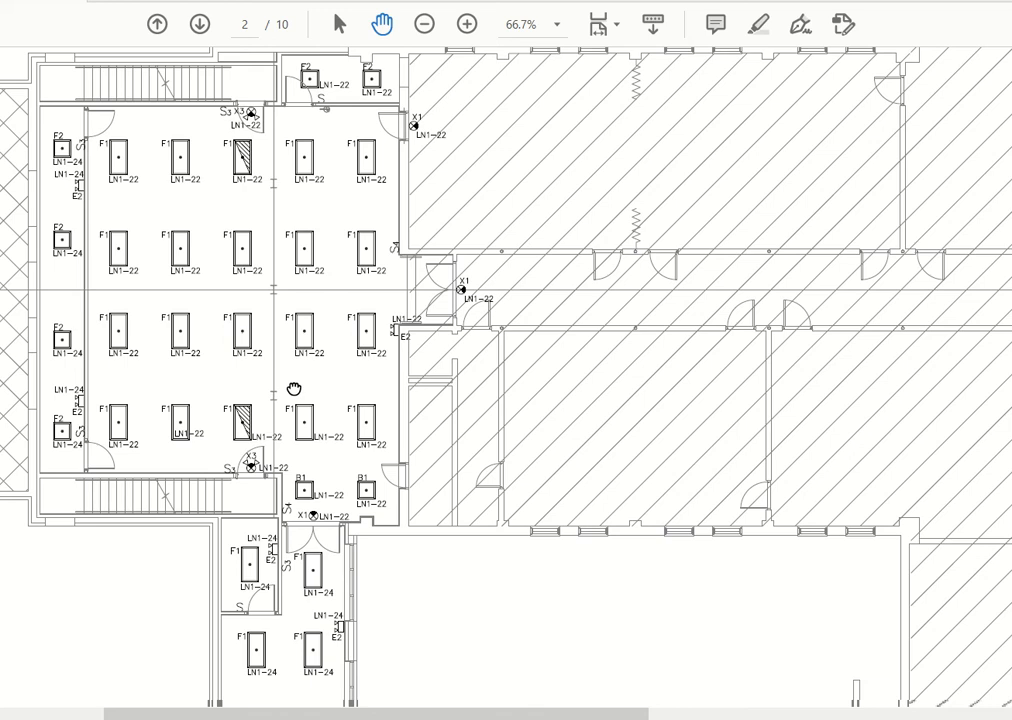
Fit the whole Basement Lighting Plan page 2 in view at 21.2%
click(604, 23)
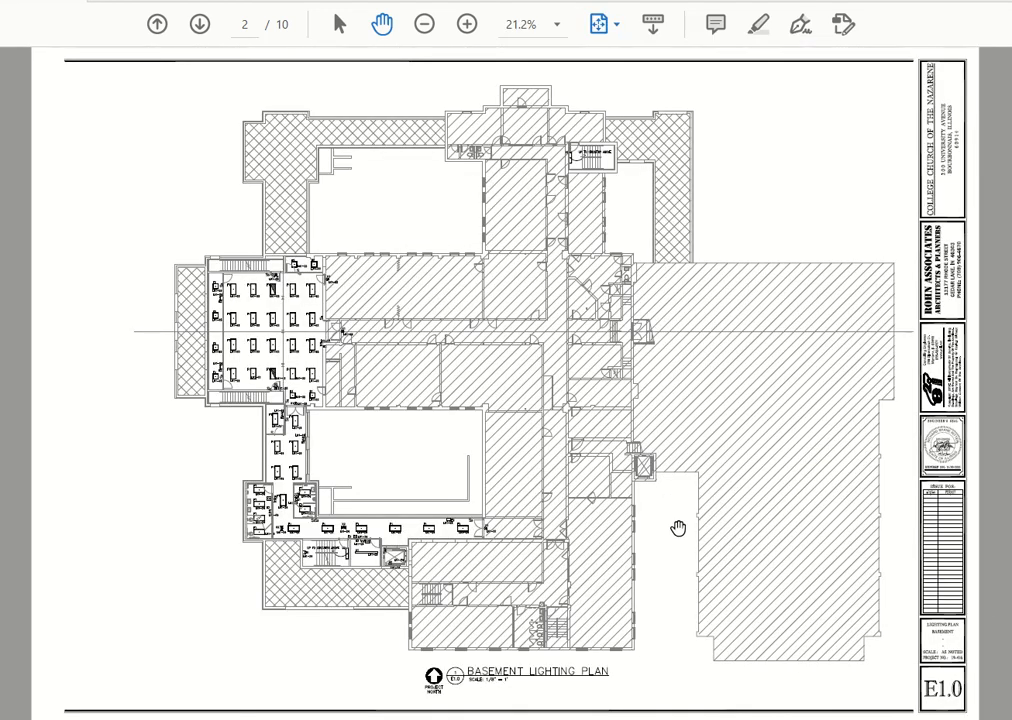
Advance to page 3's First Floor Lighting Plan, zoom to 75%, and pan across its rooms
click(200, 23)
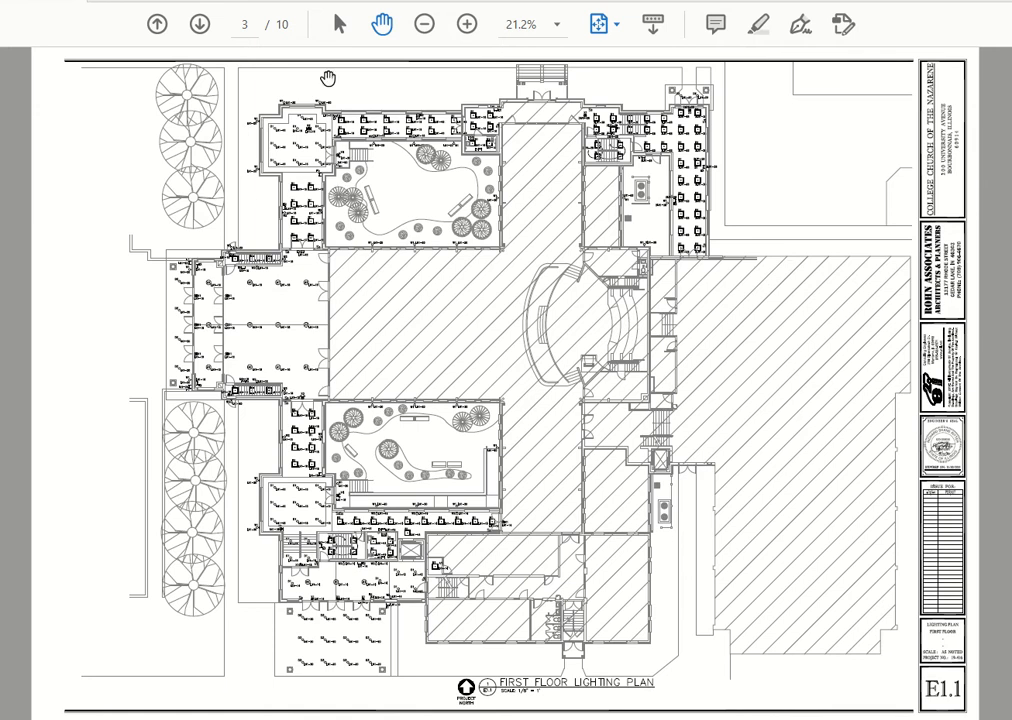
click(464, 24)
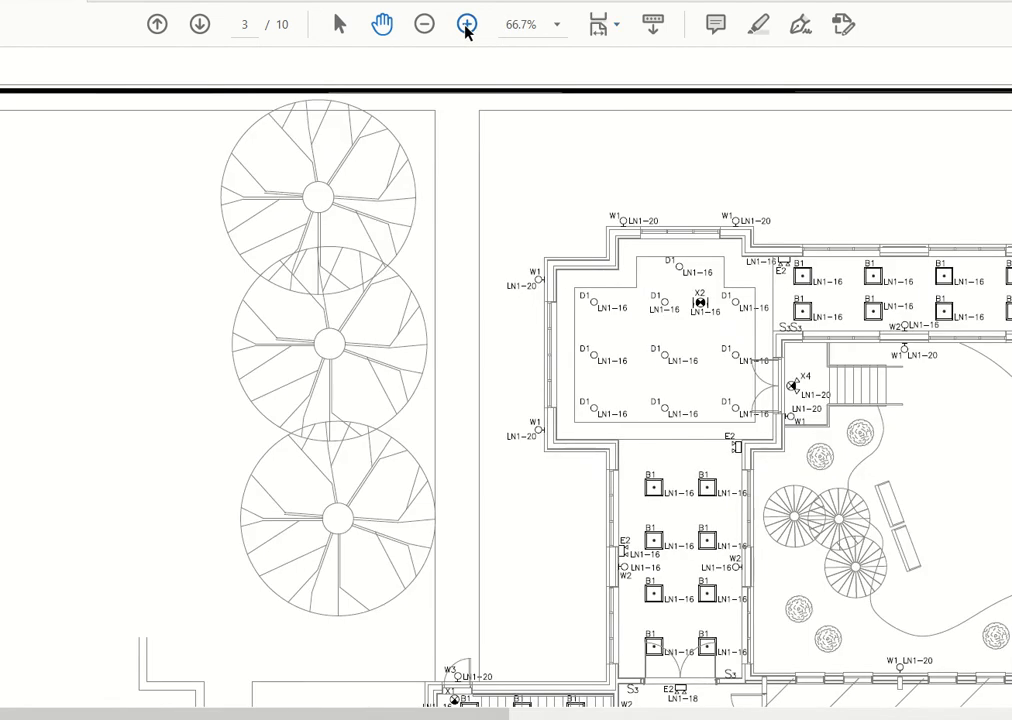
click(465, 24)
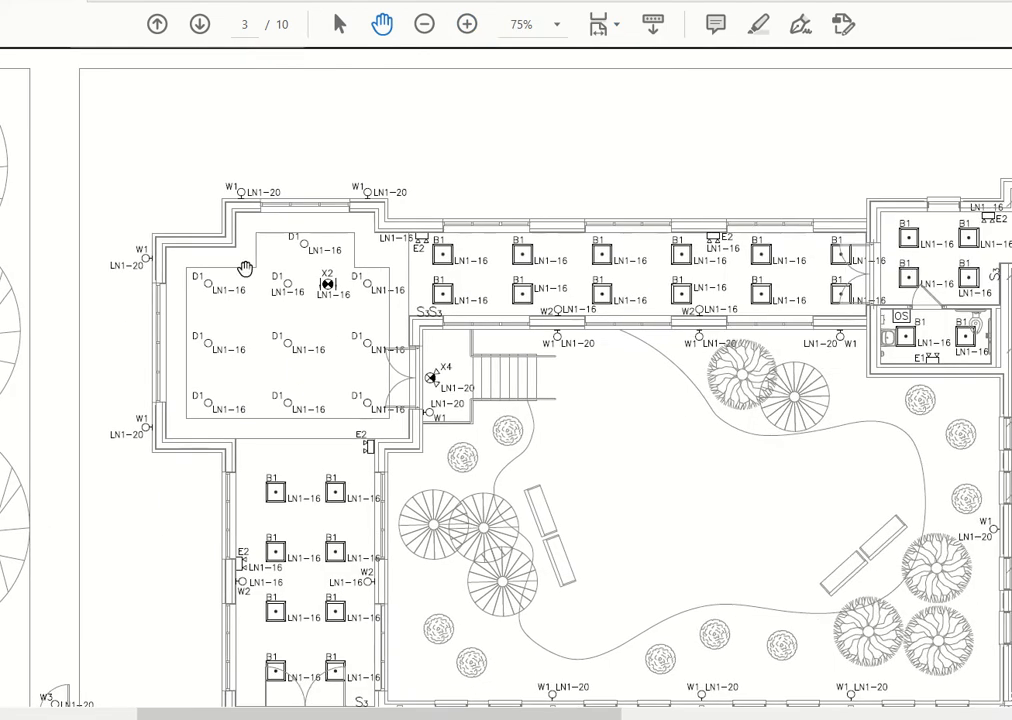
mouse_move(260, 431)
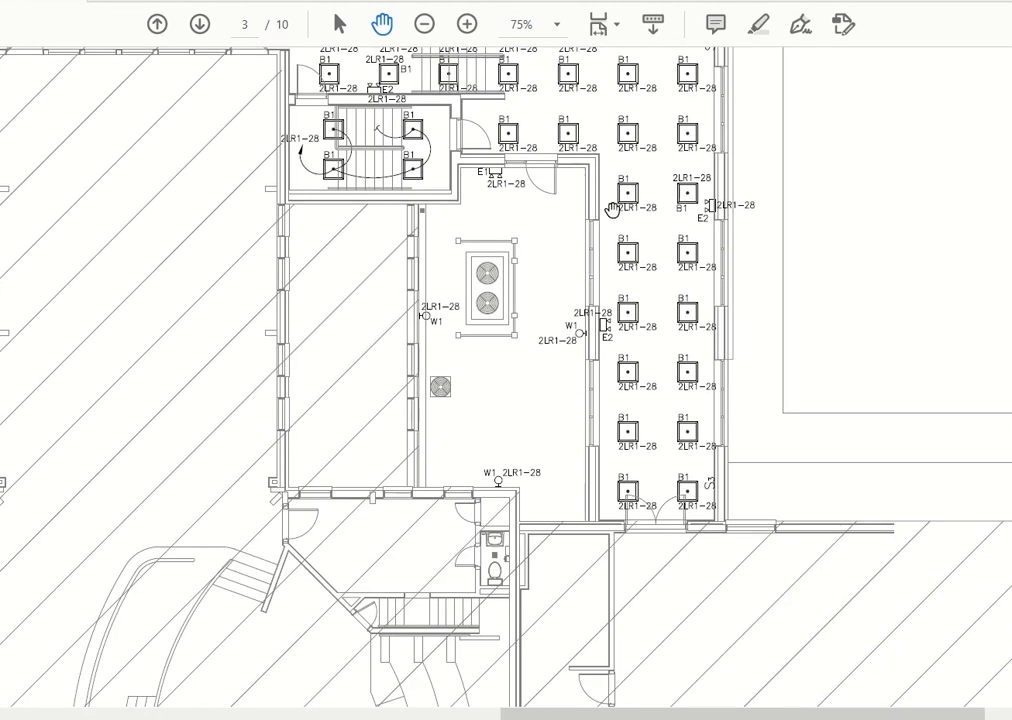
drag(610, 205, 635, 435)
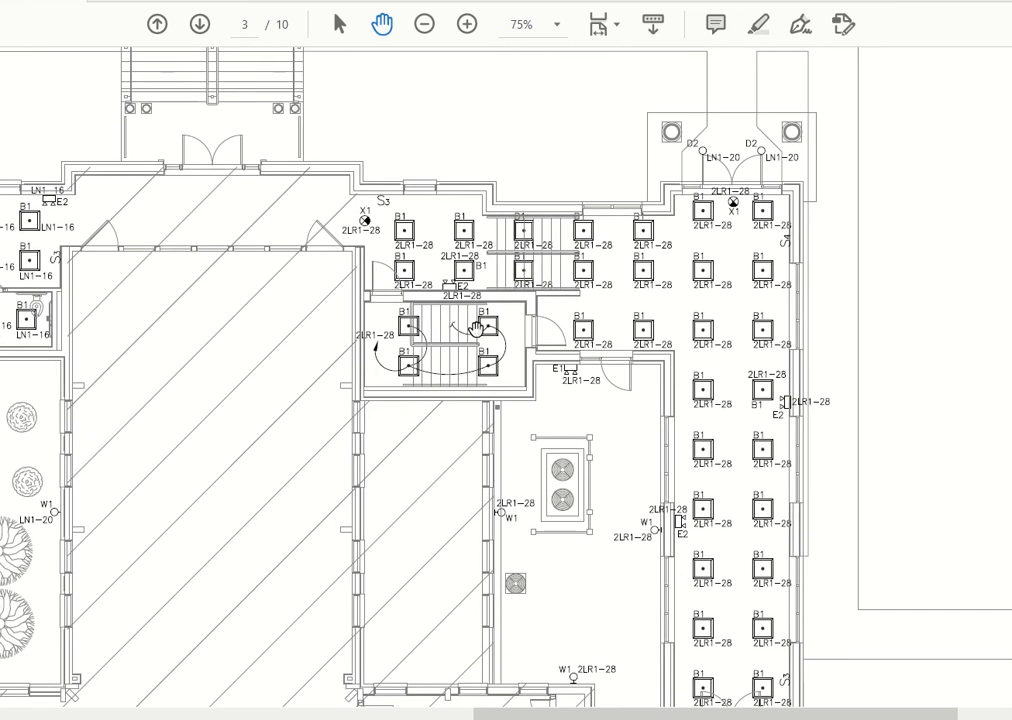
mouse_move(709, 157)
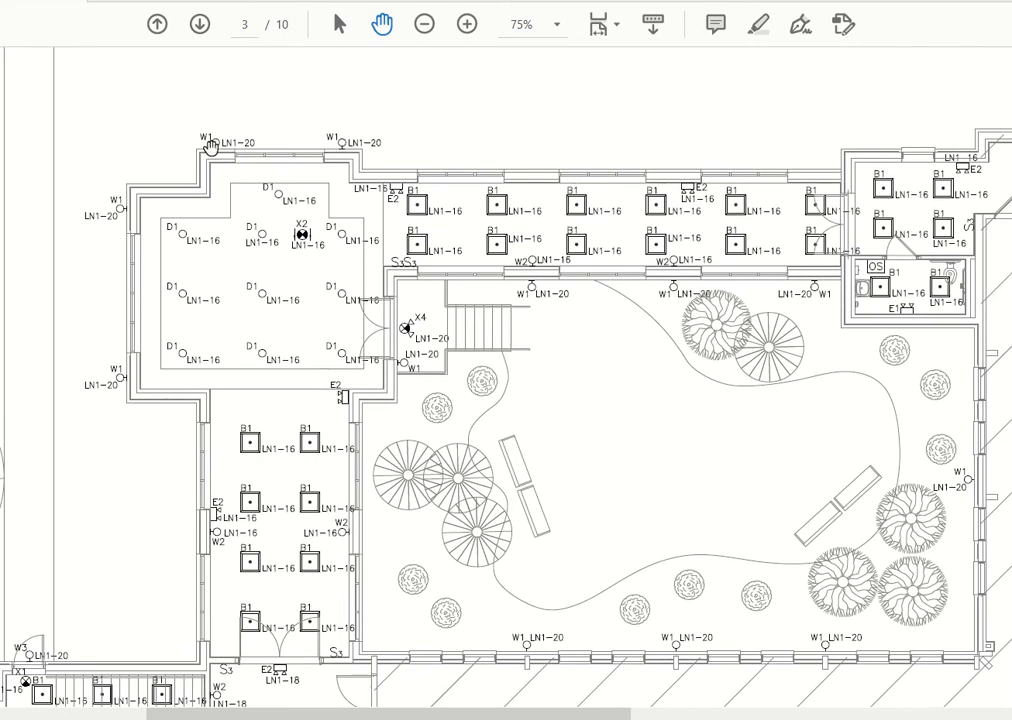
mouse_move(111, 362)
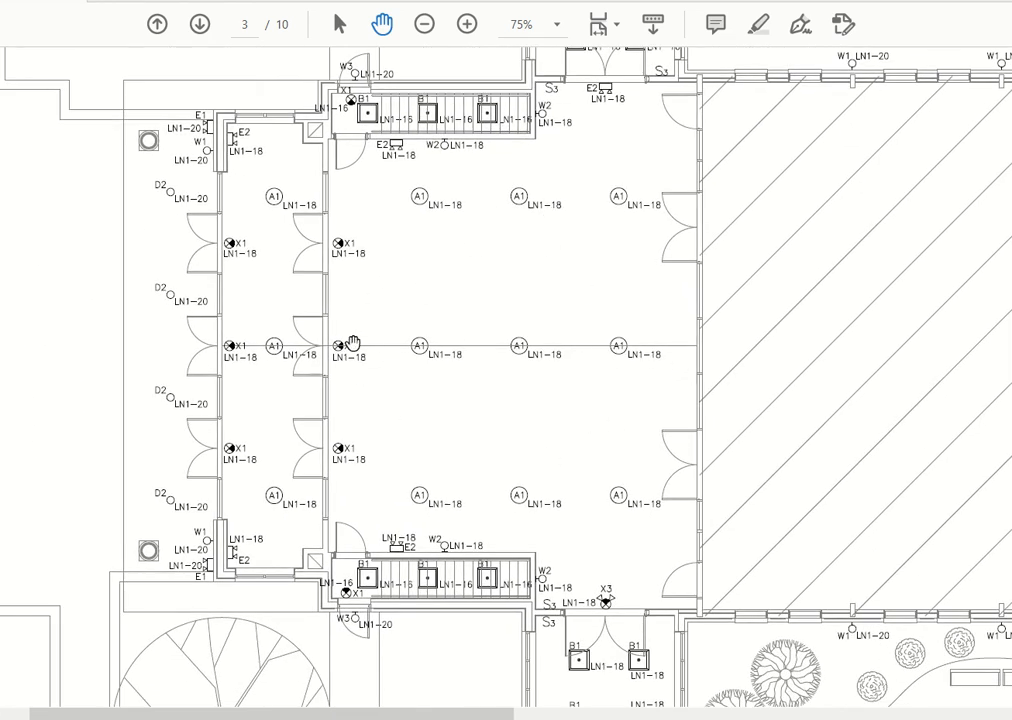
mouse_move(308, 350)
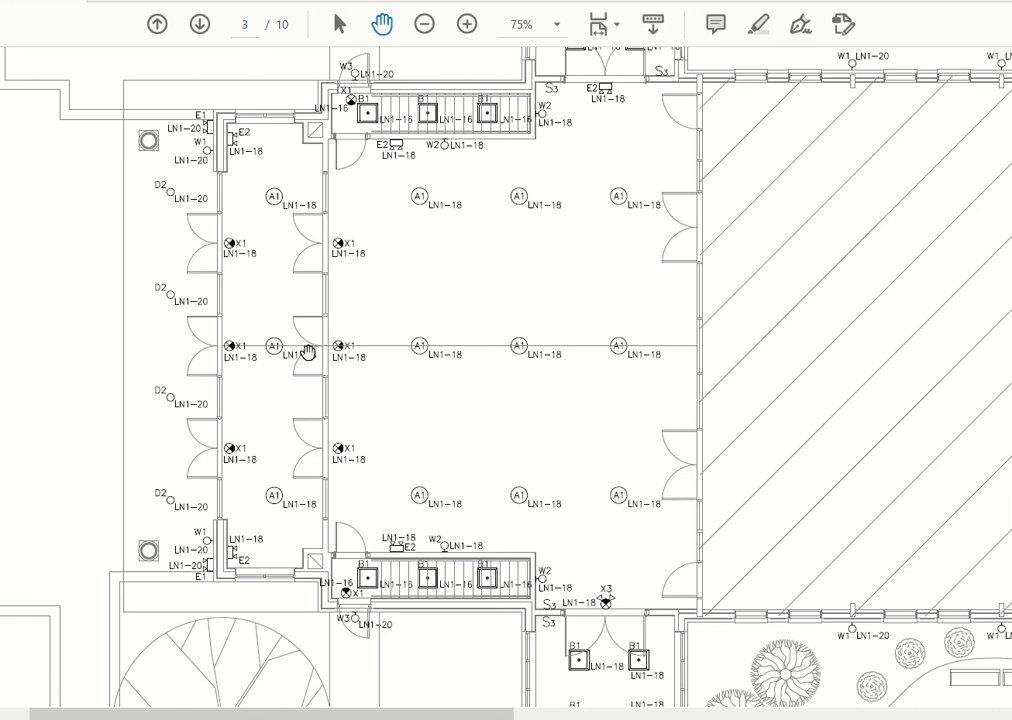
mouse_move(645, 365)
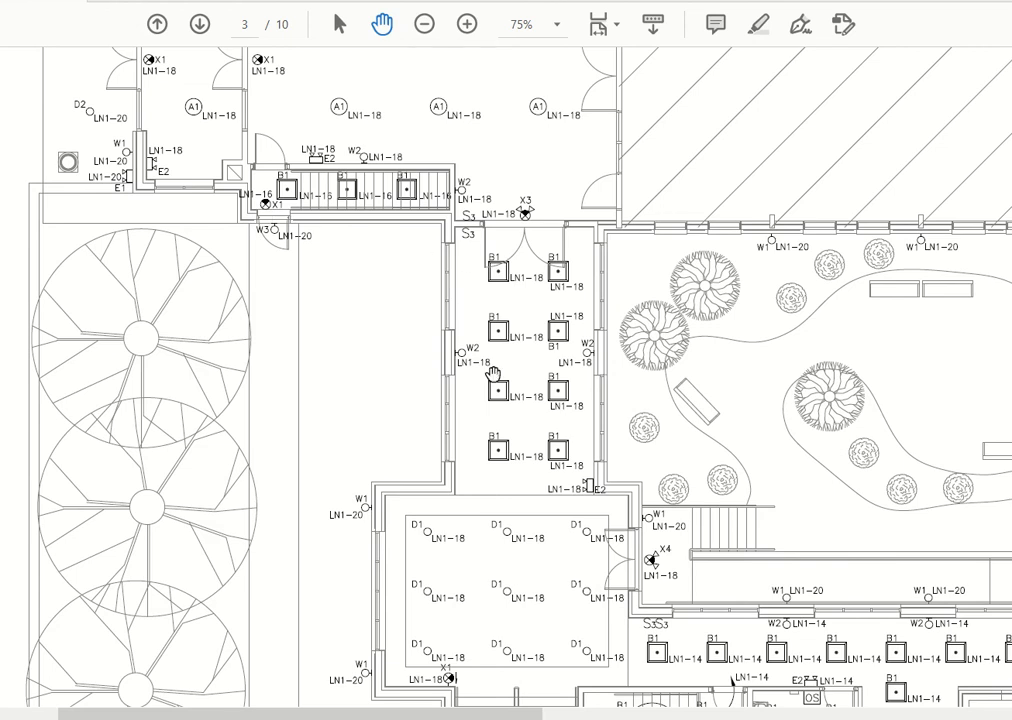
scroll(down, 3)
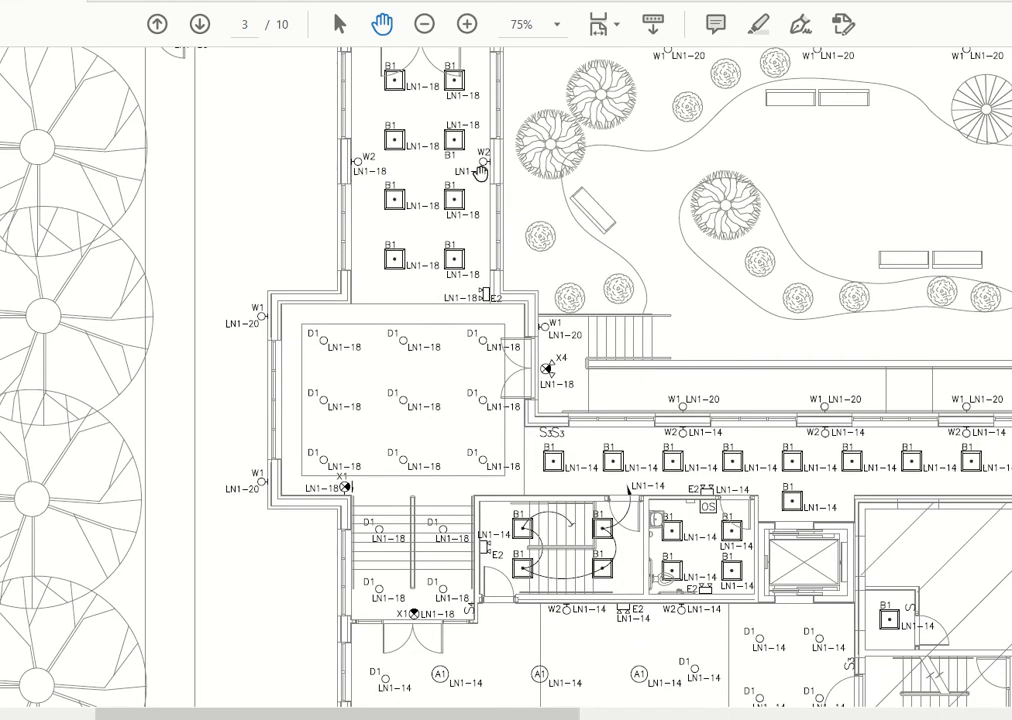
scroll(down, 3)
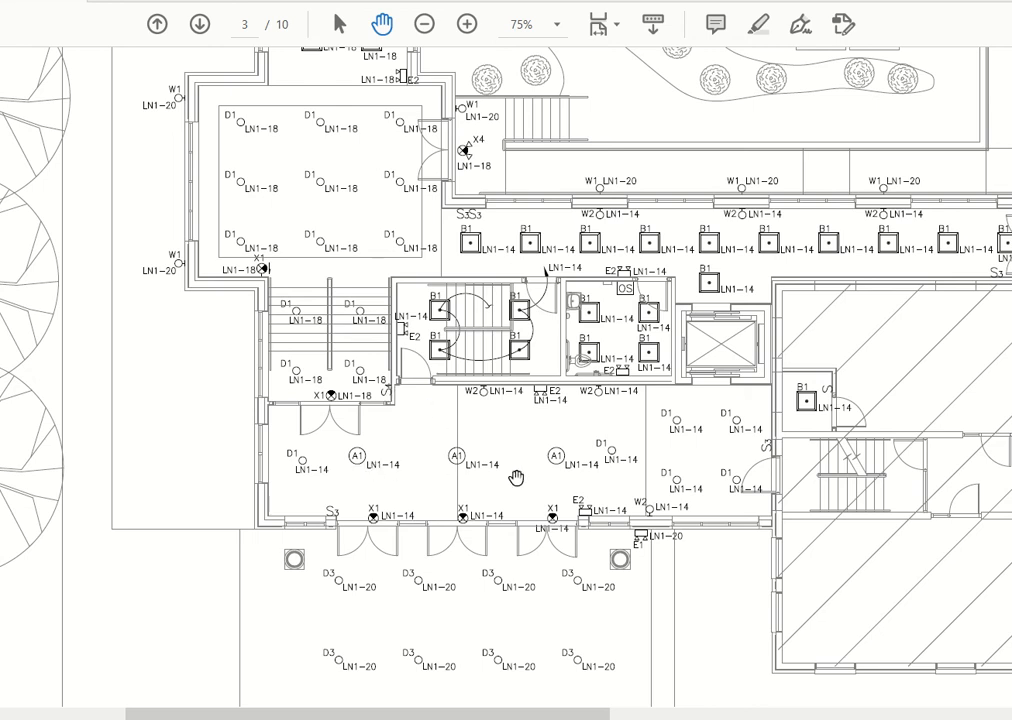
scroll(down, 3)
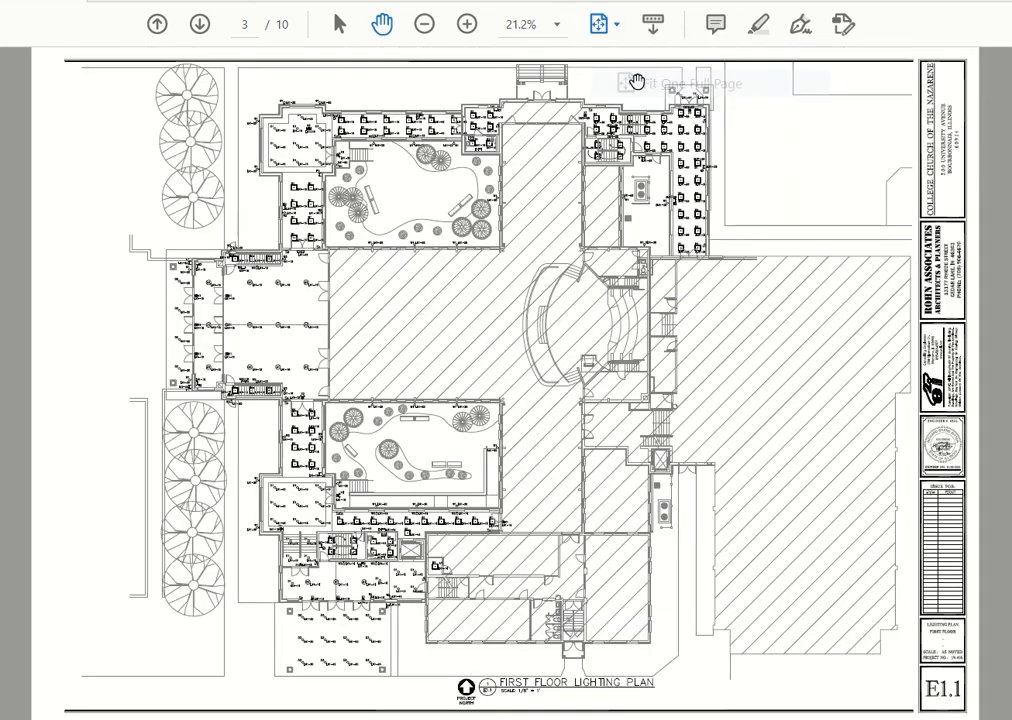
Go to page 4 and magnify the Lighting Fixture Schedule to 66.7%
click(200, 23)
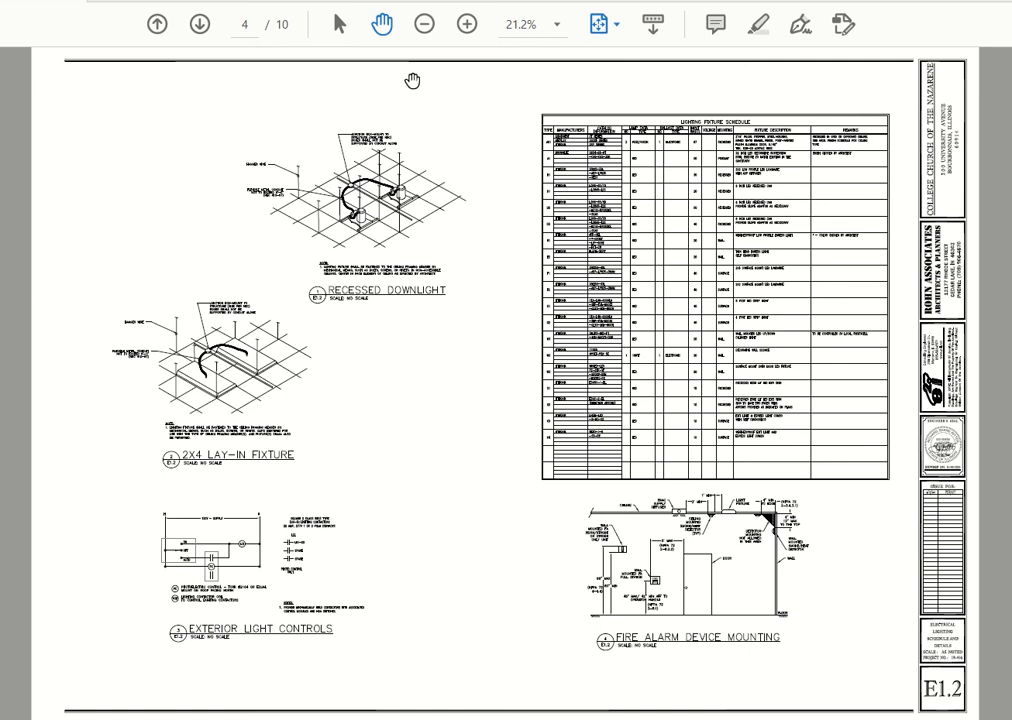
click(466, 24)
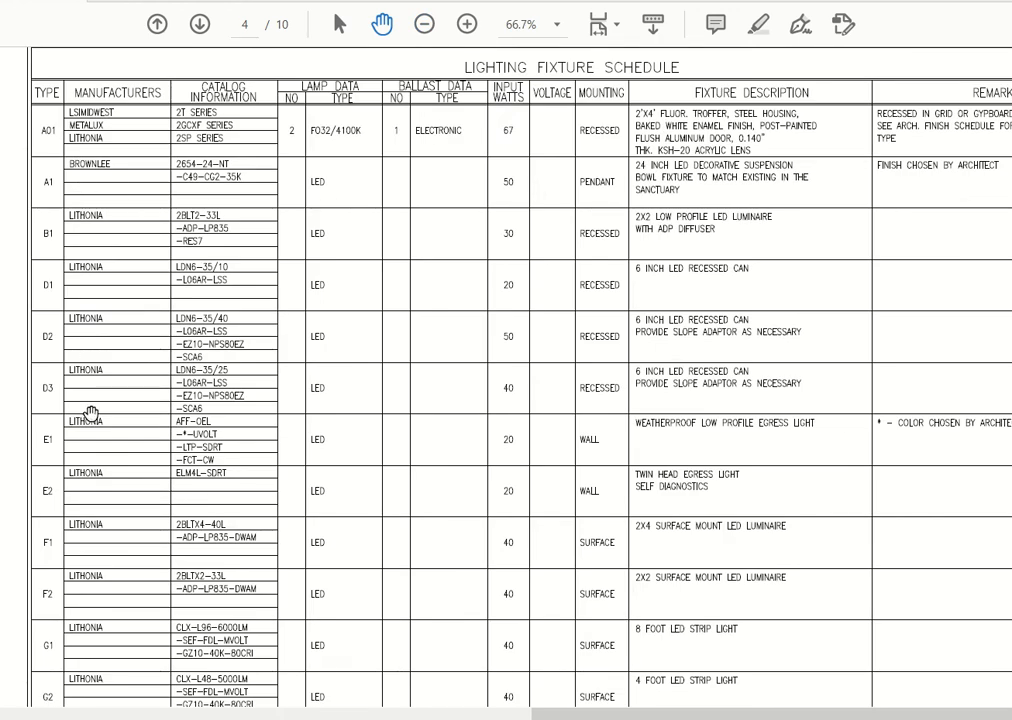
Scroll the fixture schedule down to reveal wall fixture types W1 through W3
scroll(down, 3)
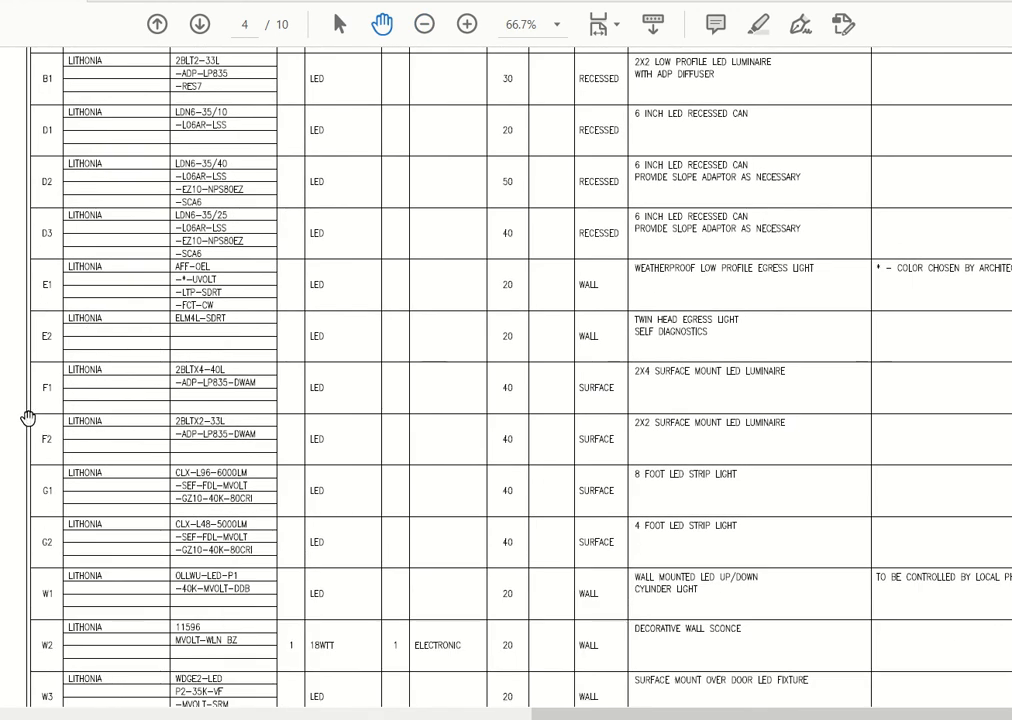
mouse_move(44, 399)
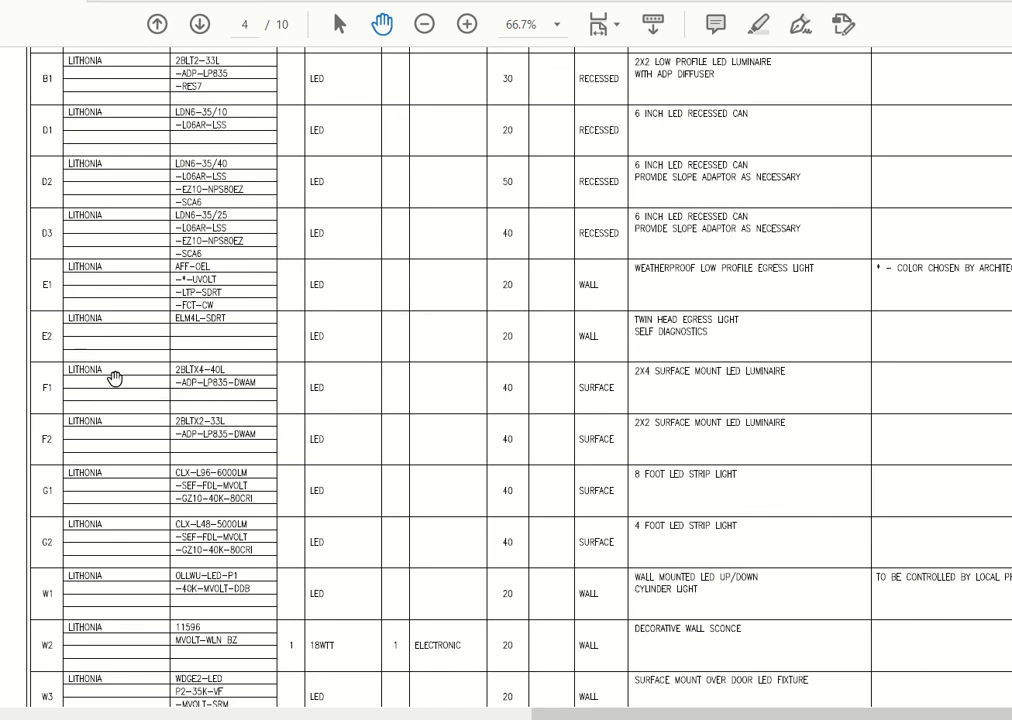
mouse_move(334, 396)
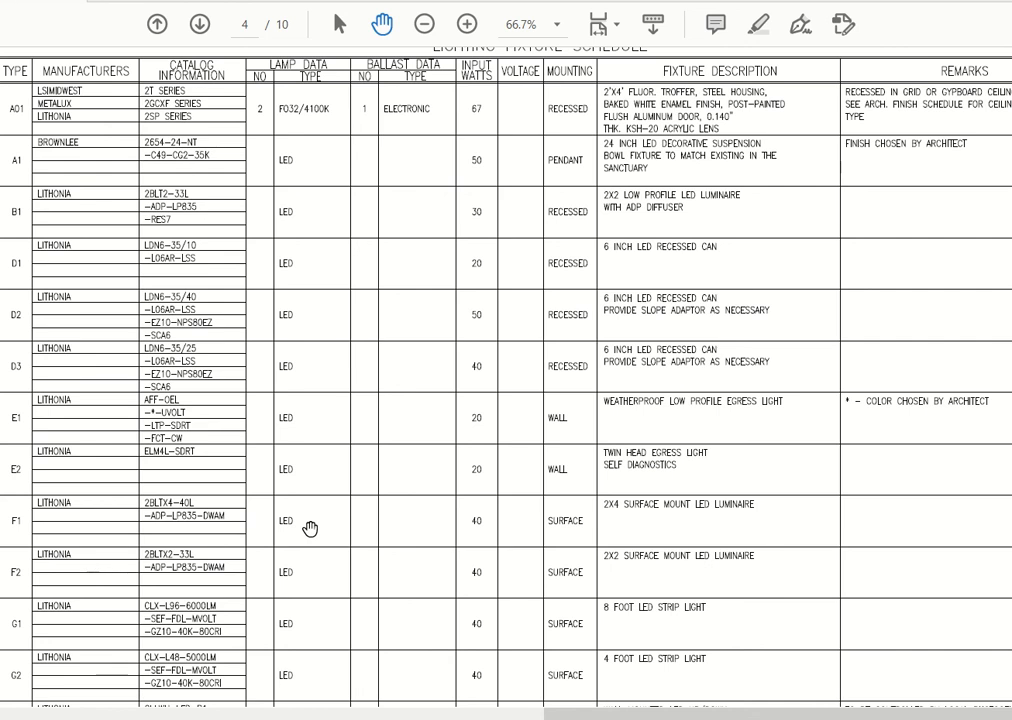
mouse_move(262, 121)
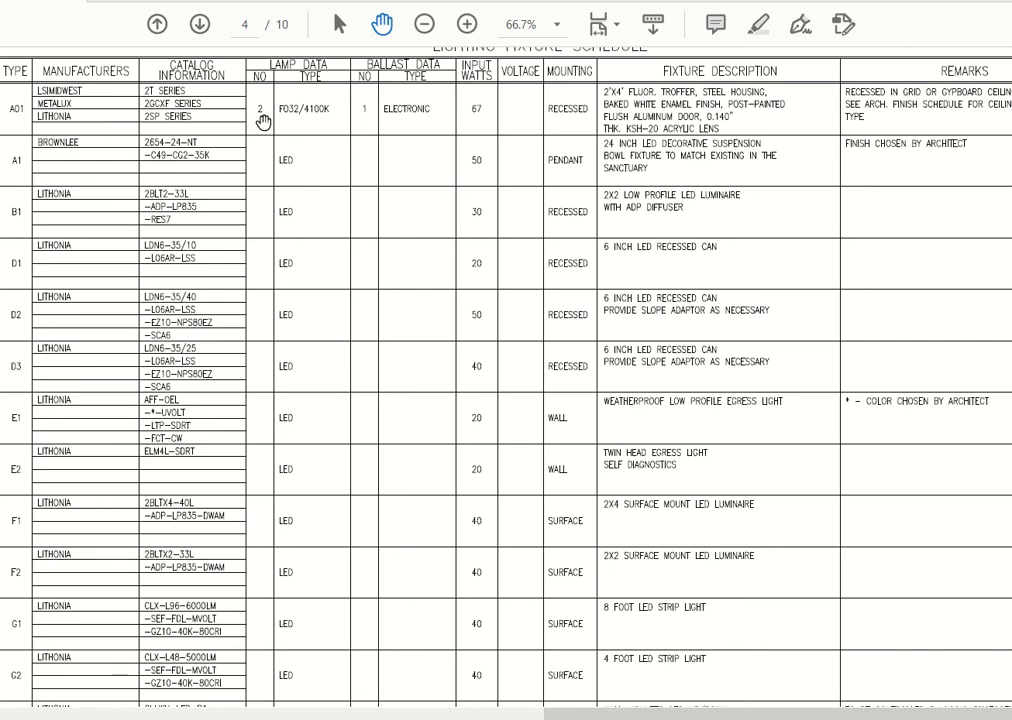
mouse_move(308, 121)
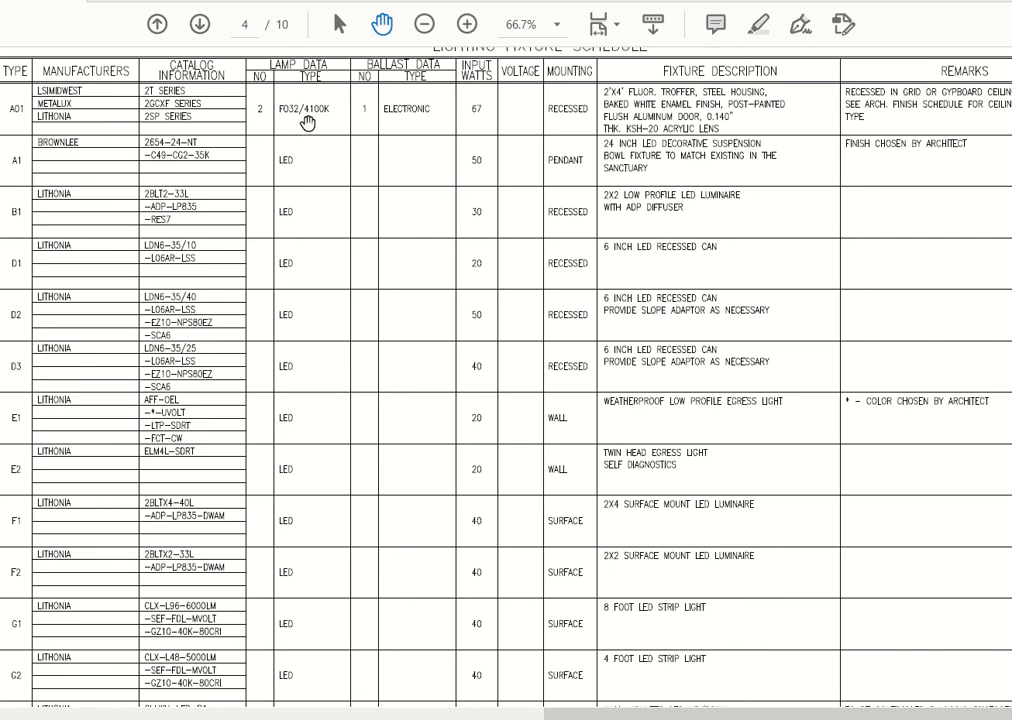
mouse_move(348, 464)
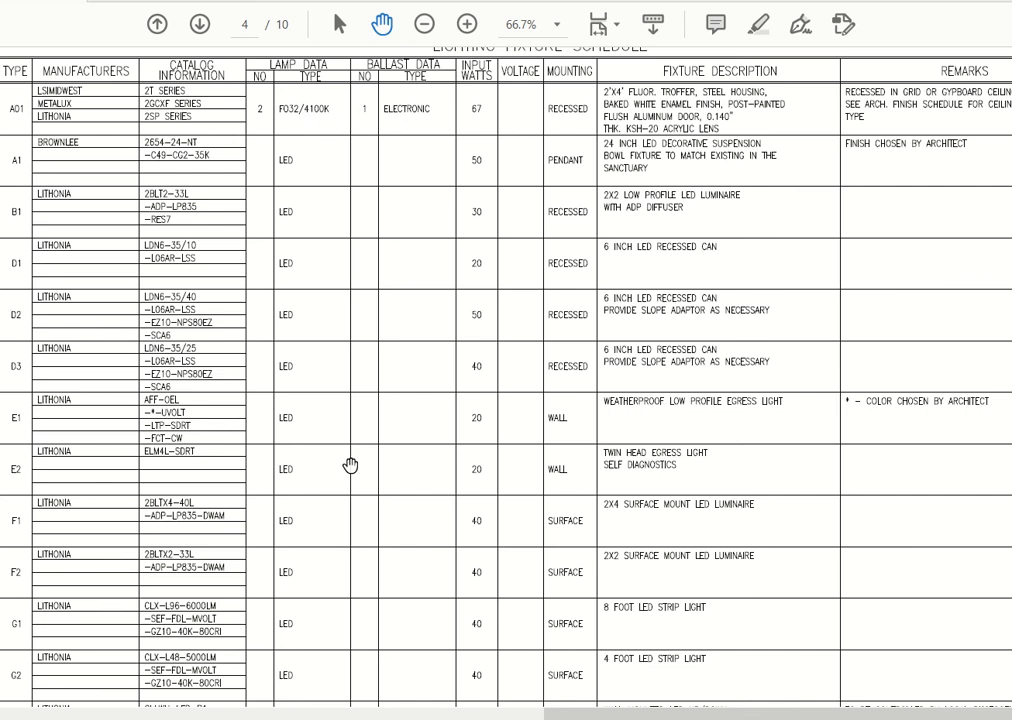
mouse_move(490, 467)
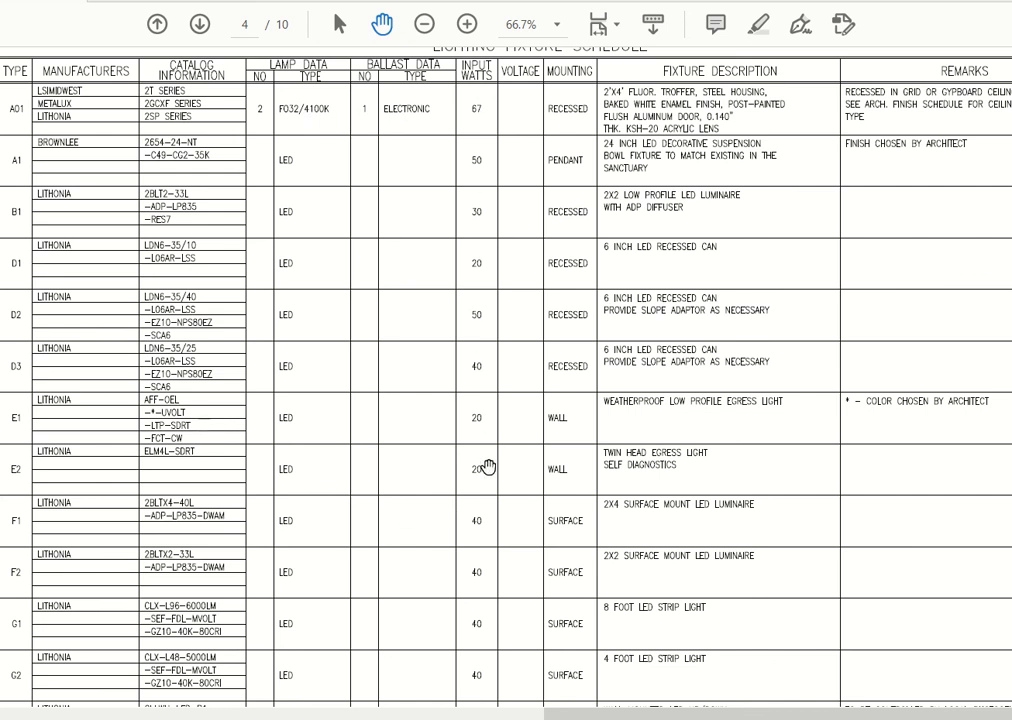
mouse_move(488, 560)
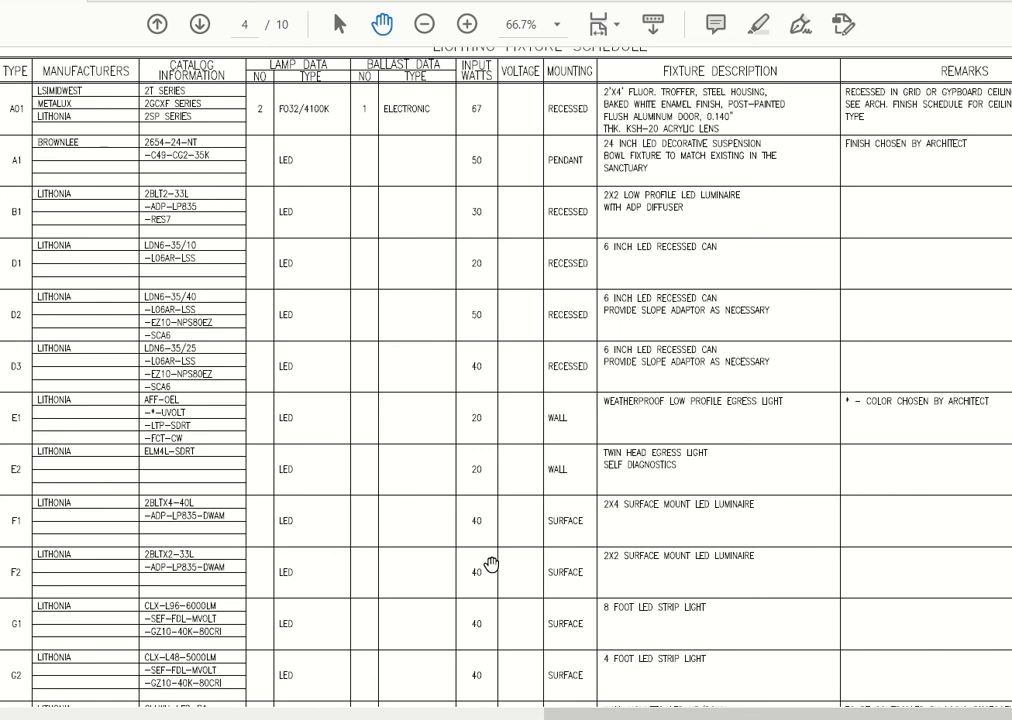
mouse_move(487, 528)
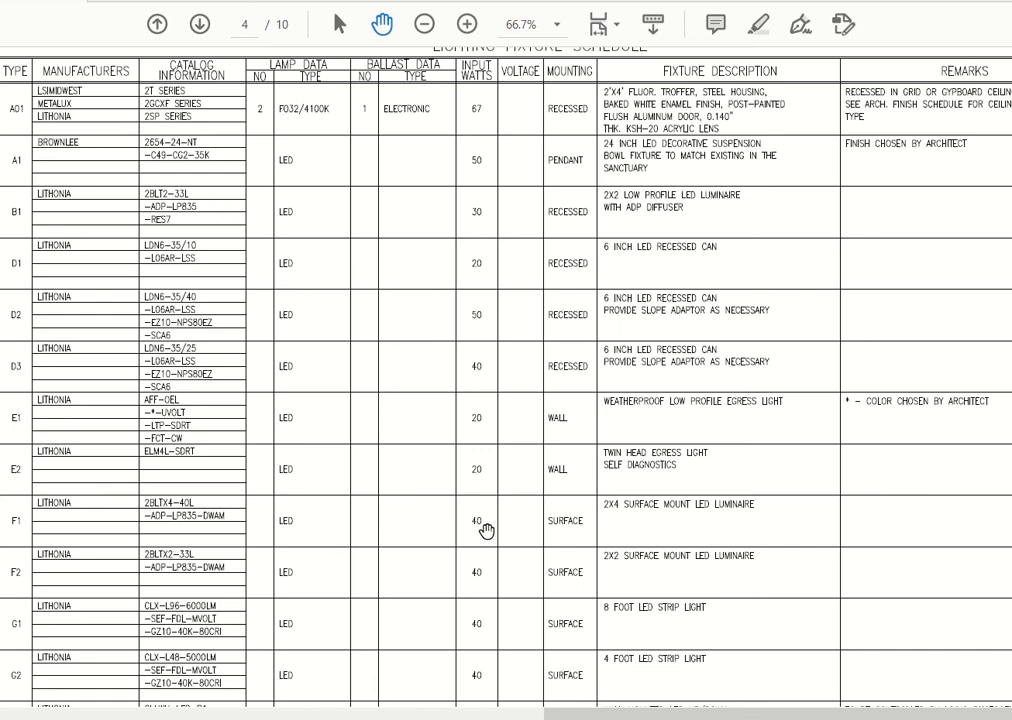
mouse_move(567, 366)
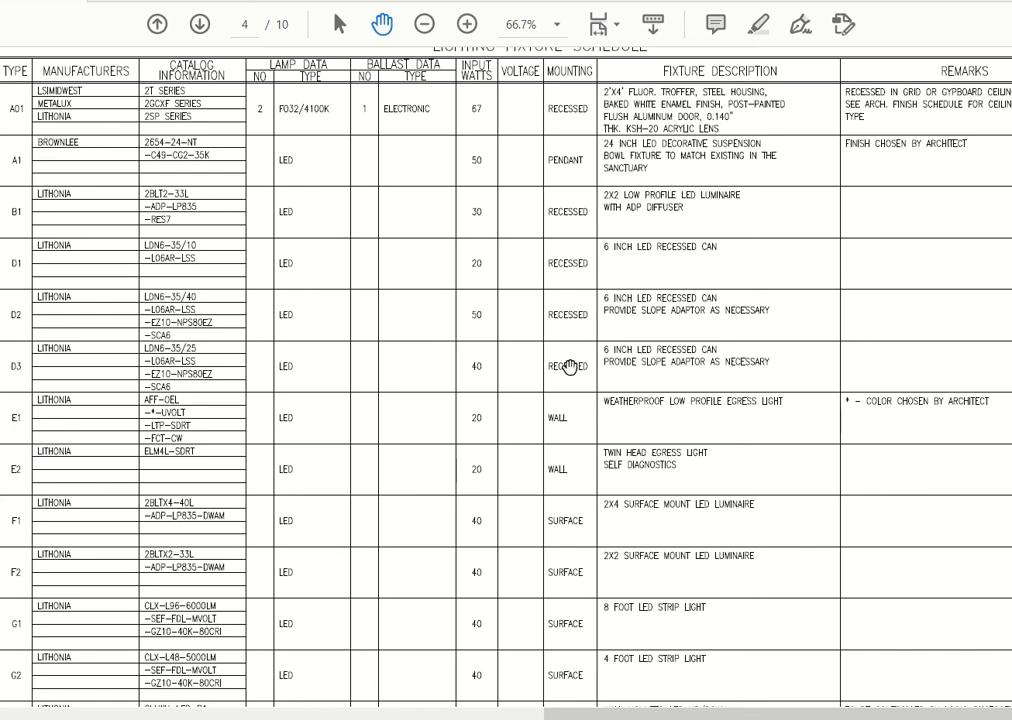
mouse_move(563, 615)
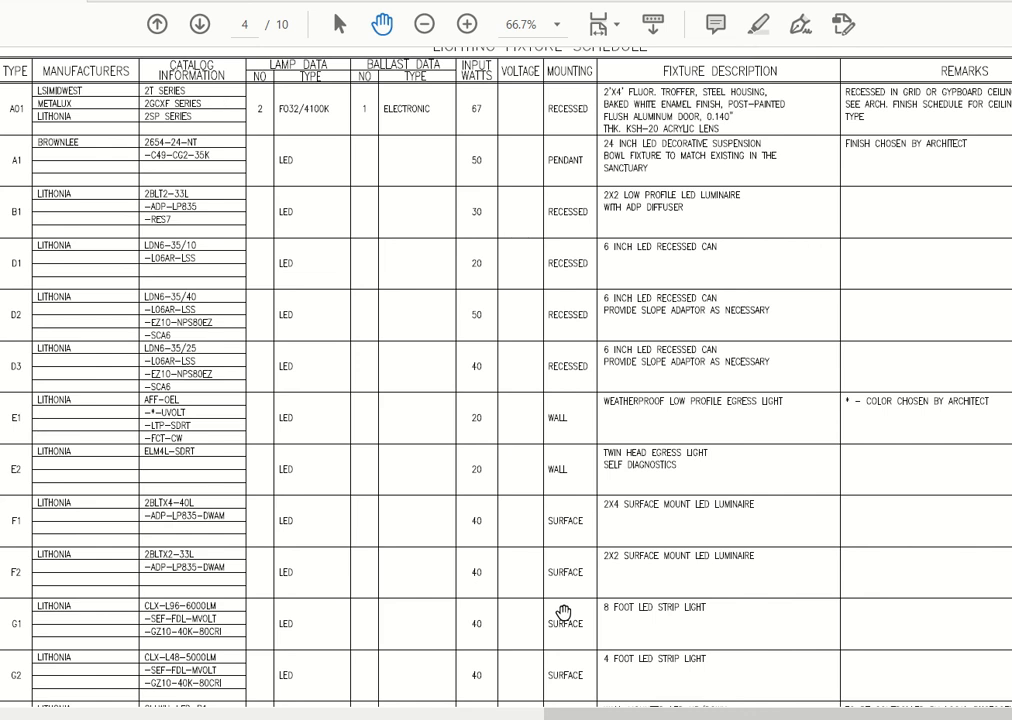
mouse_move(690, 278)
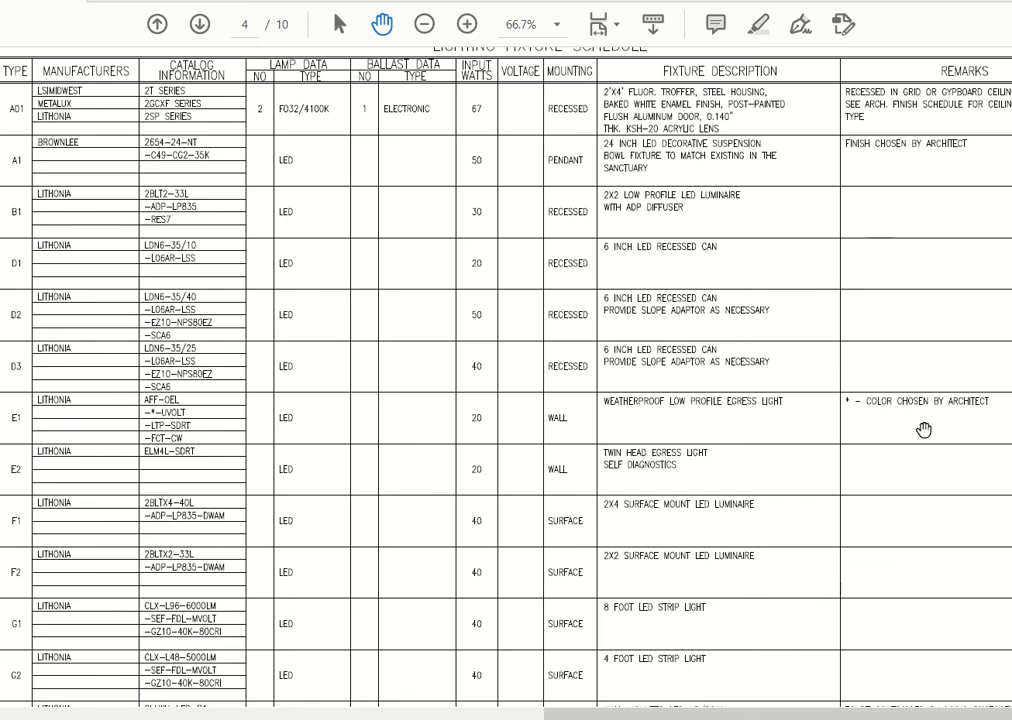
mouse_move(972, 413)
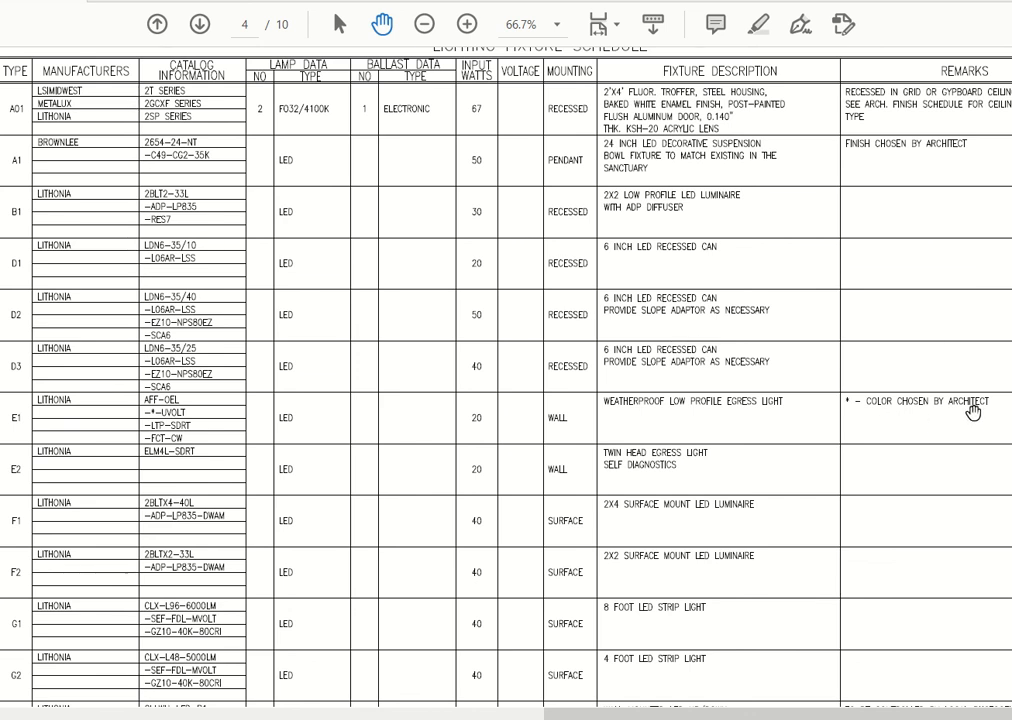
mouse_move(899, 119)
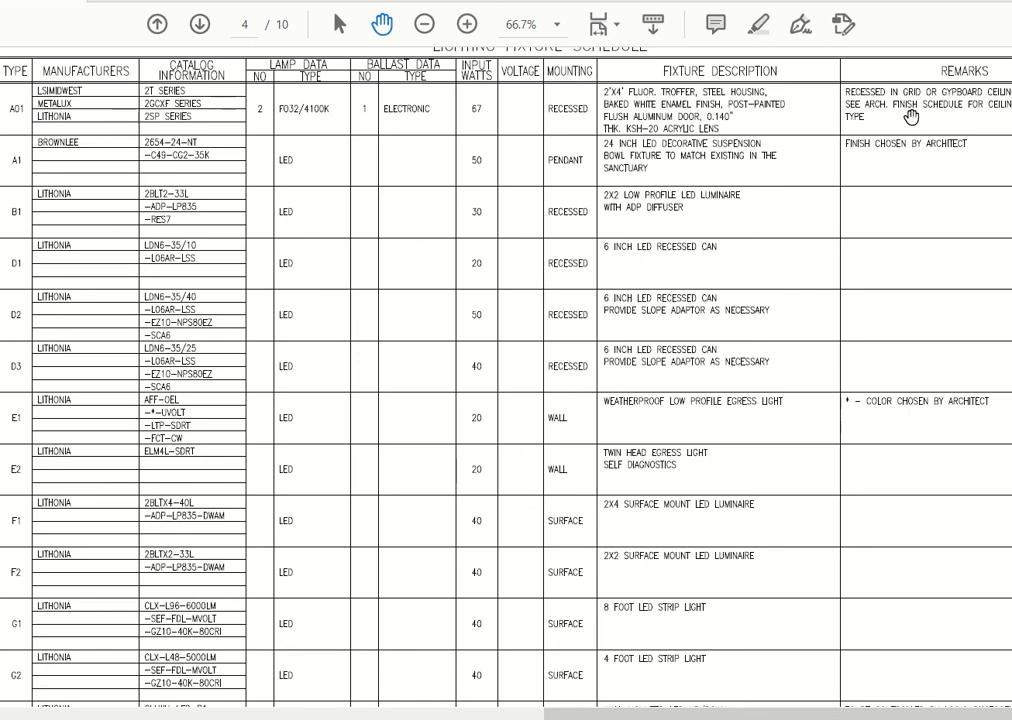
mouse_move(210, 207)
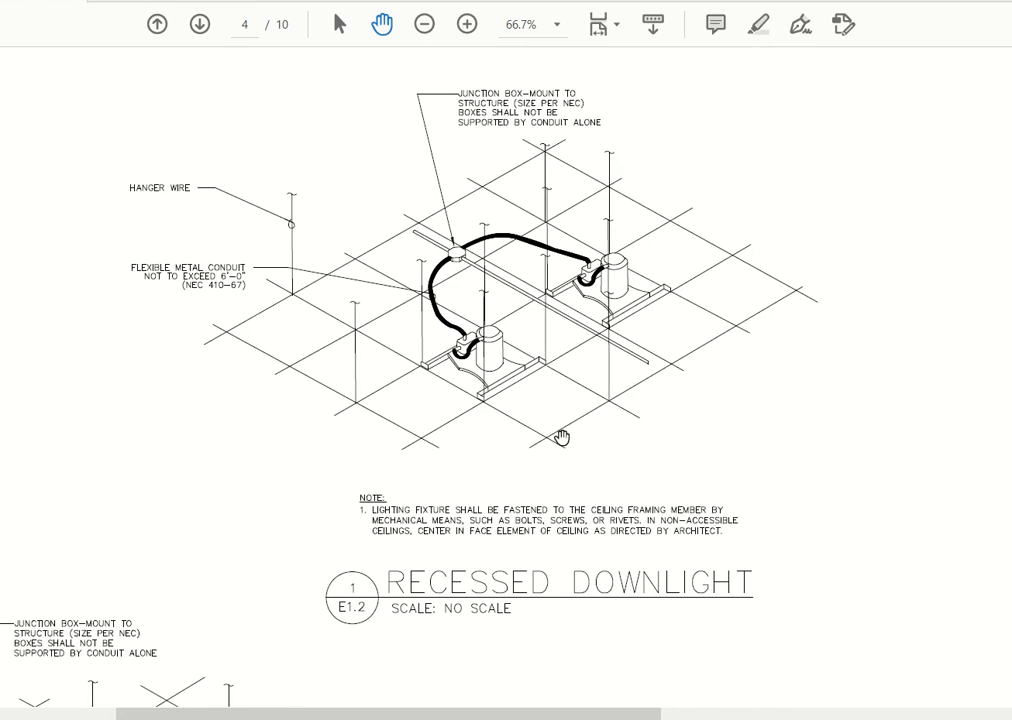
mouse_move(335, 452)
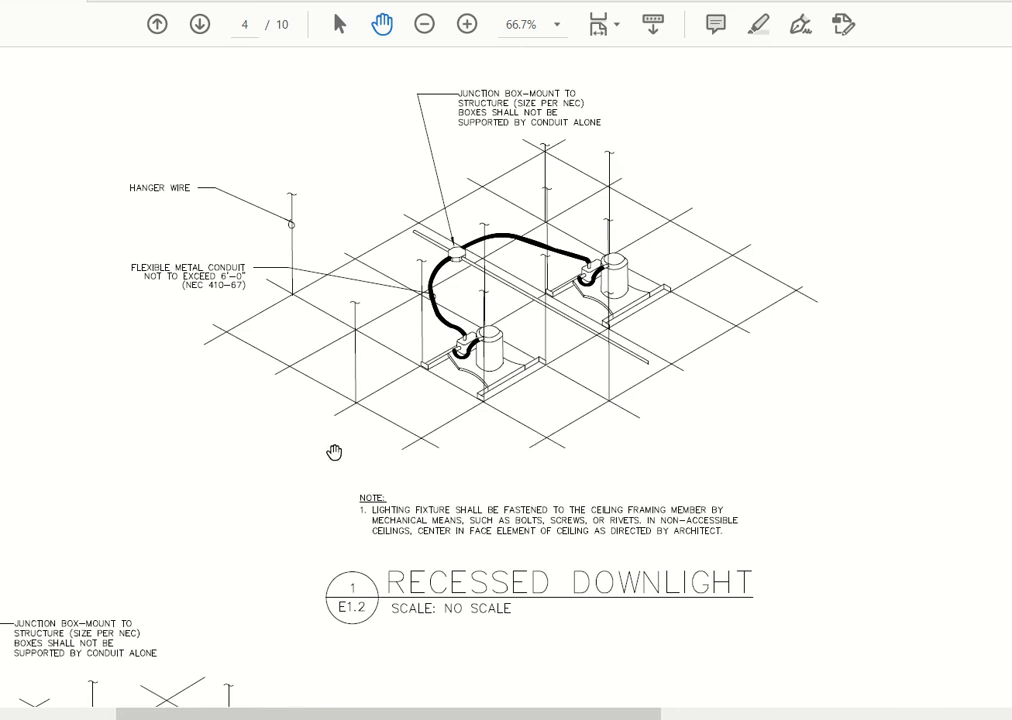
Scroll past the recessed downlight and 2x4 lay-in details to the Exterior Light Controls diagram
scroll(down, 3)
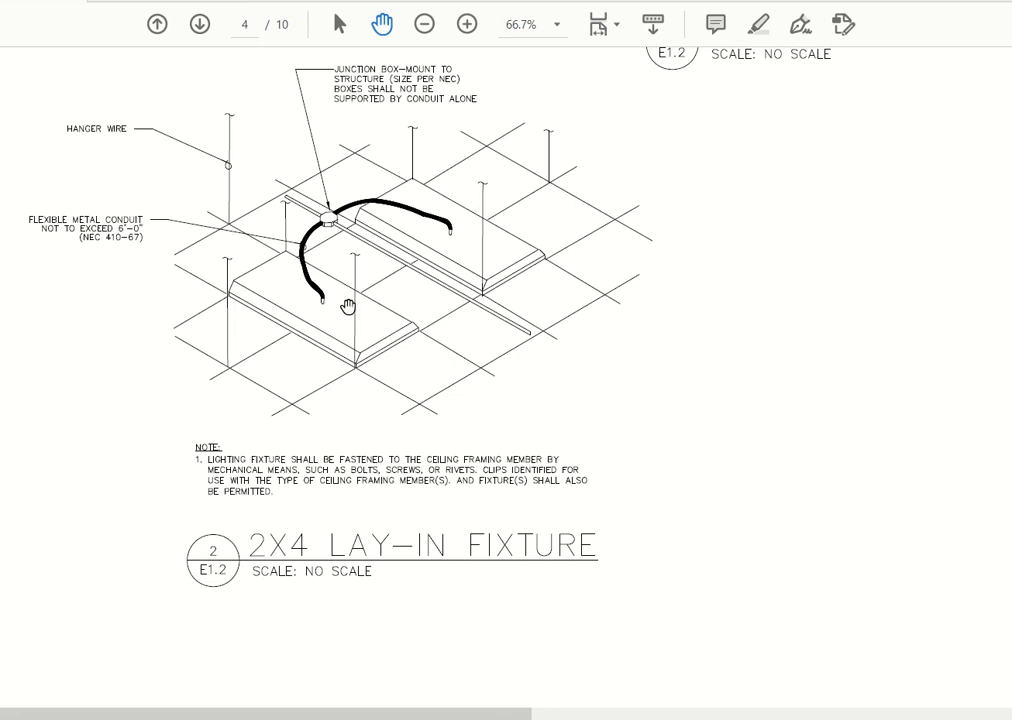
scroll(down, 3)
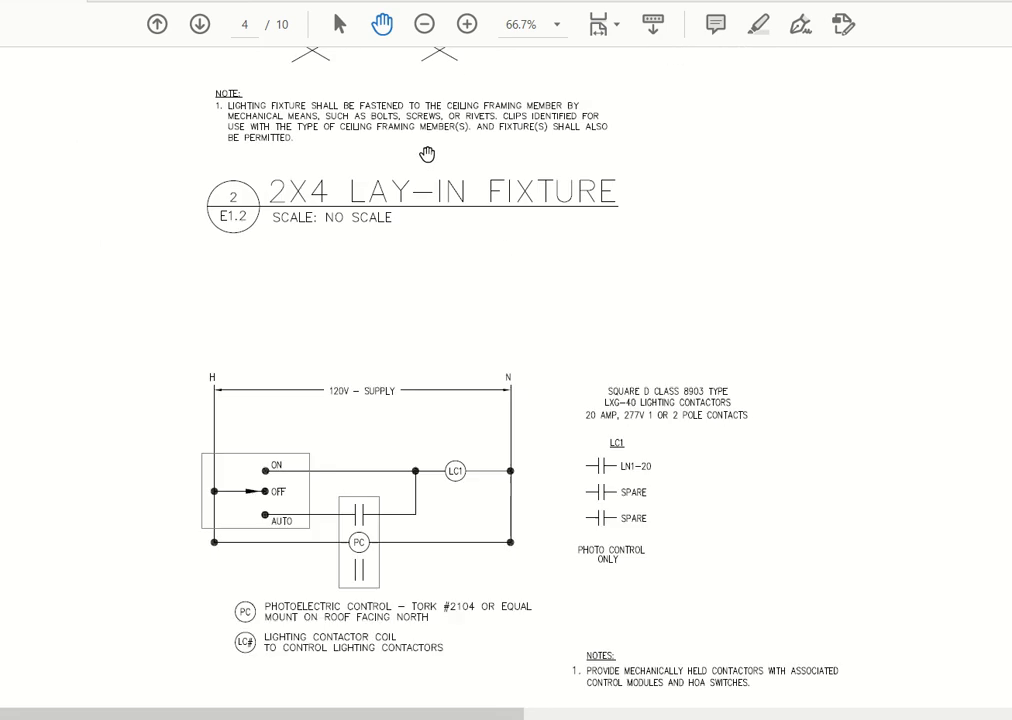
scroll(down, 3)
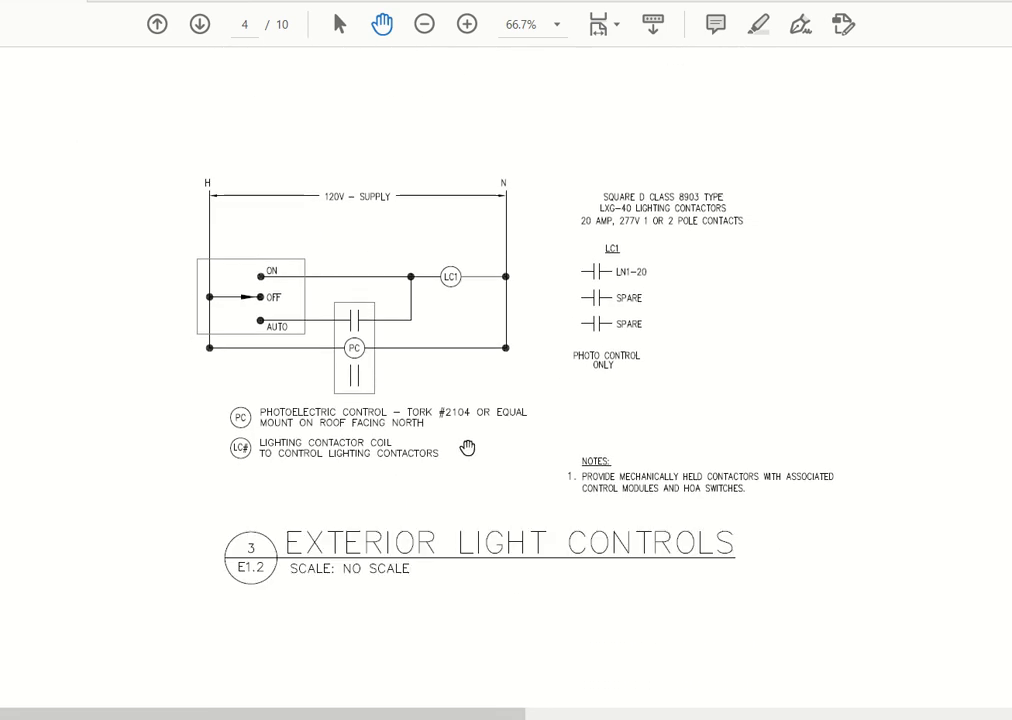
mouse_move(313, 322)
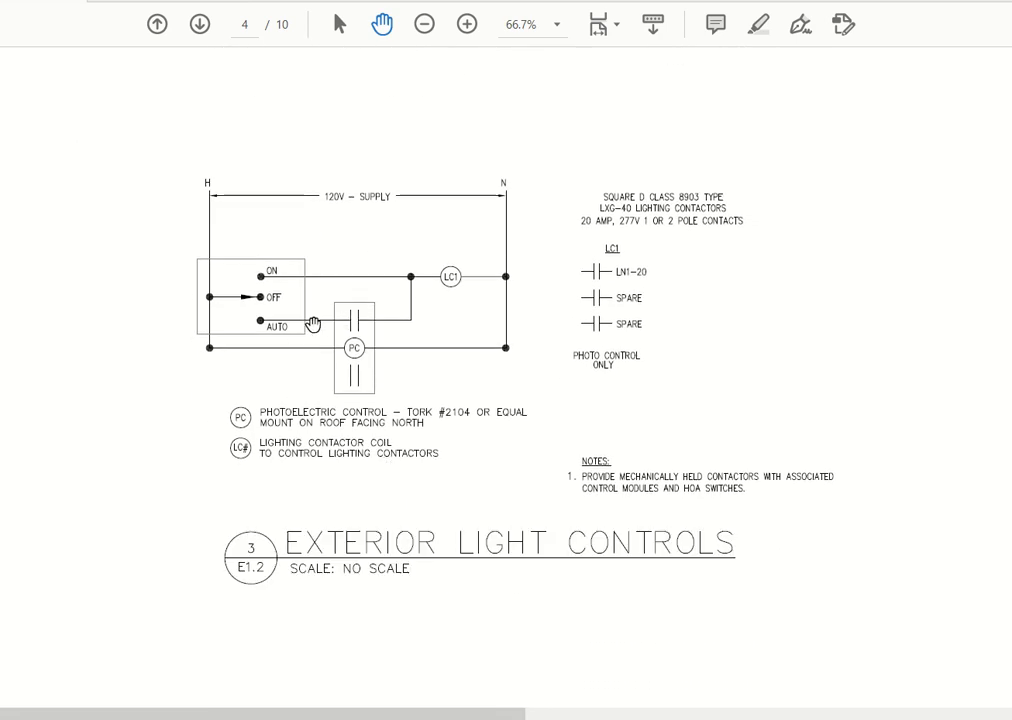
mouse_move(450, 284)
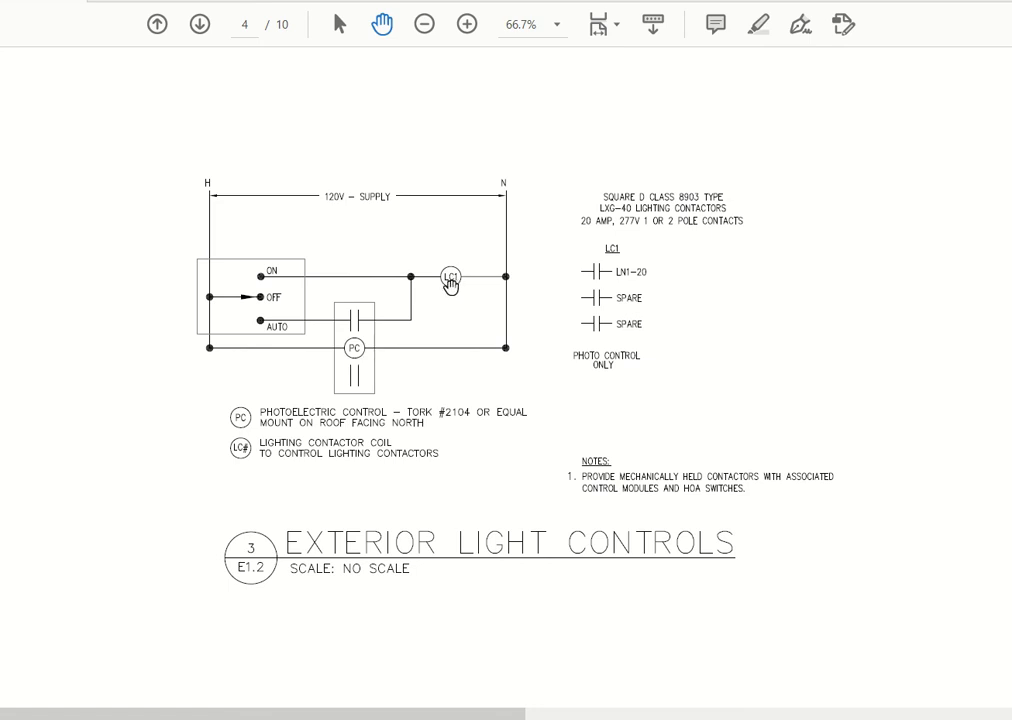
mouse_move(253, 345)
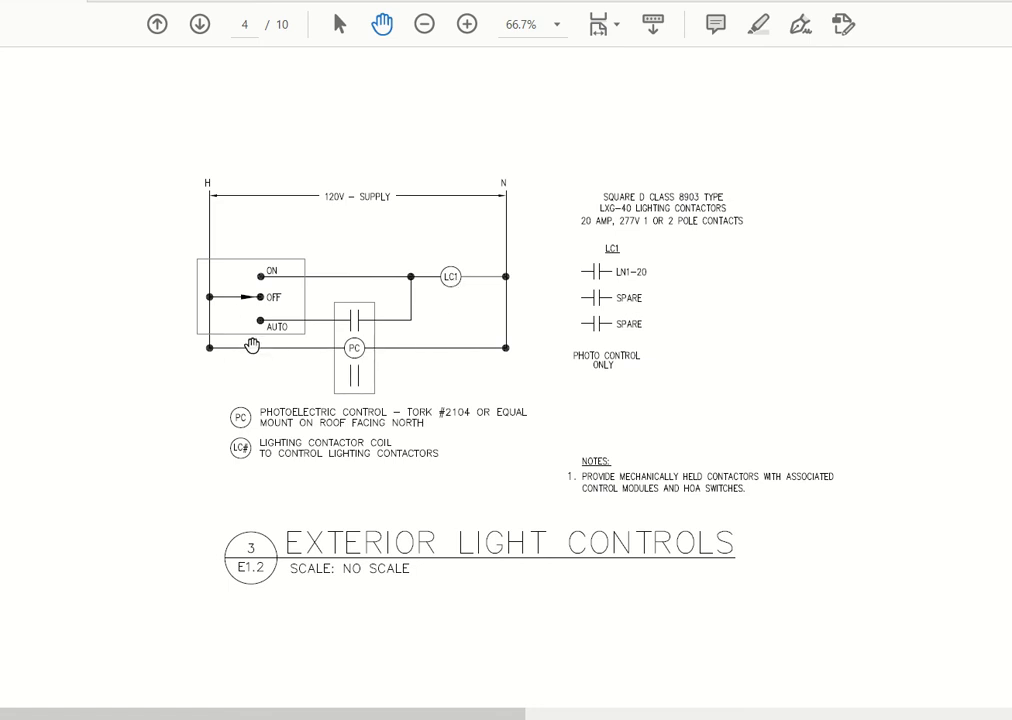
mouse_move(263, 269)
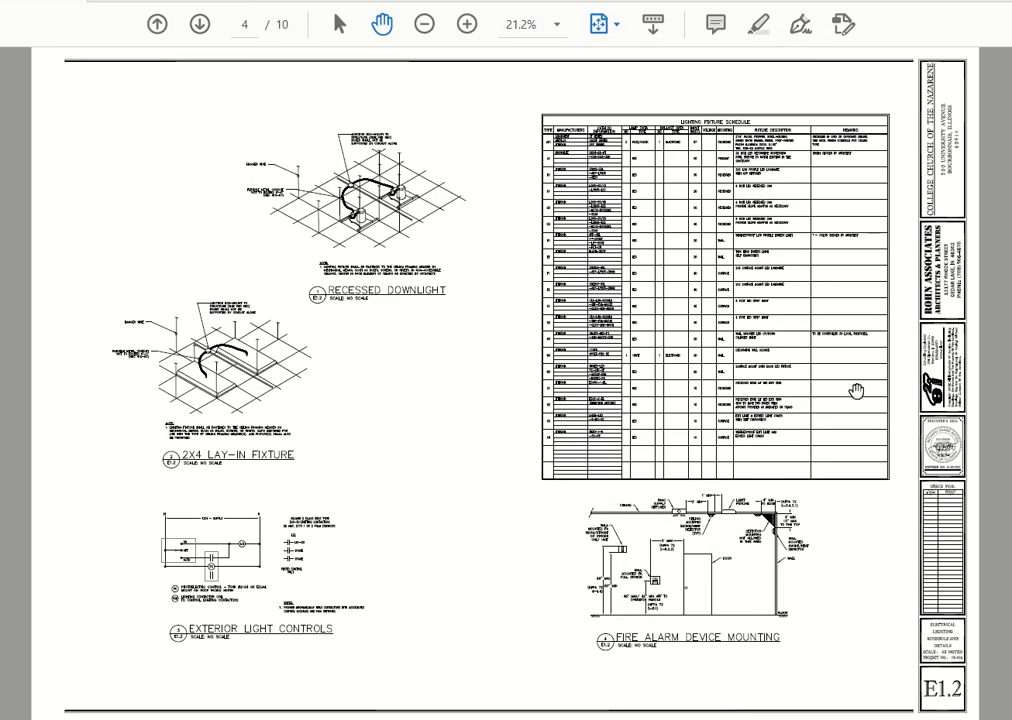
Flip through pages 7 and 2, then land on page 3's First Floor Lighting Plan
click(196, 24)
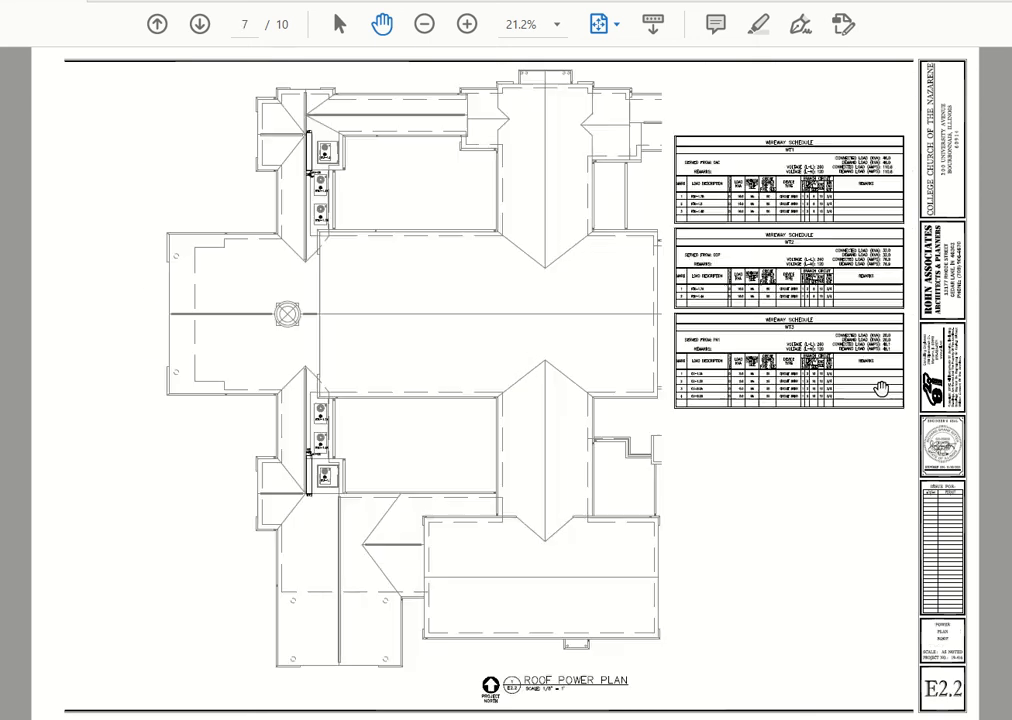
click(201, 24)
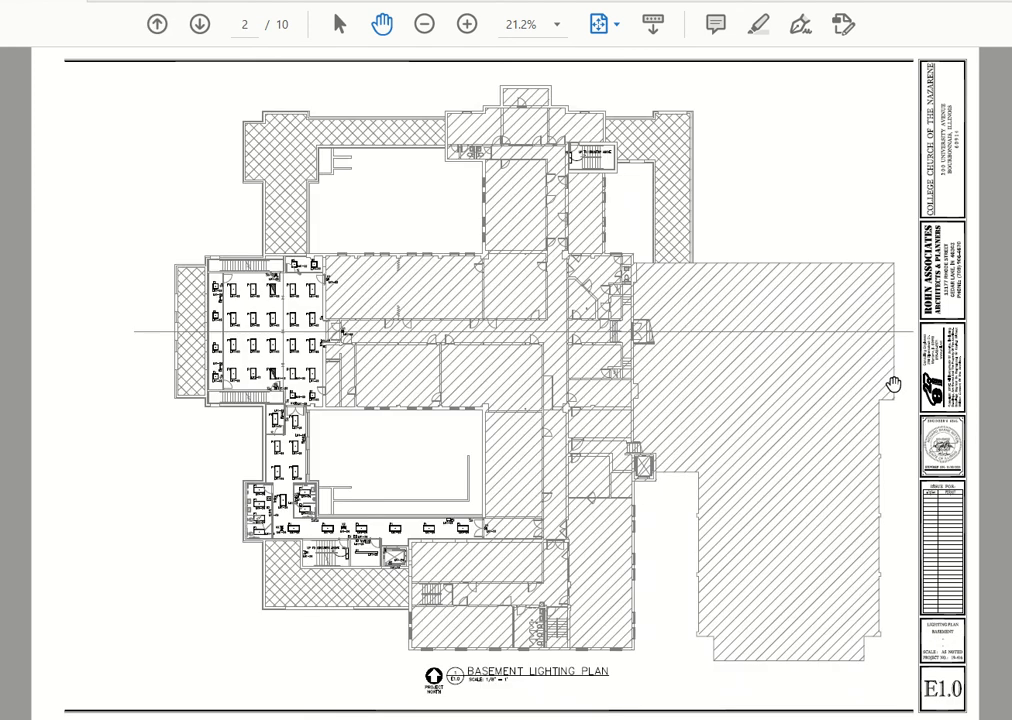
click(201, 22)
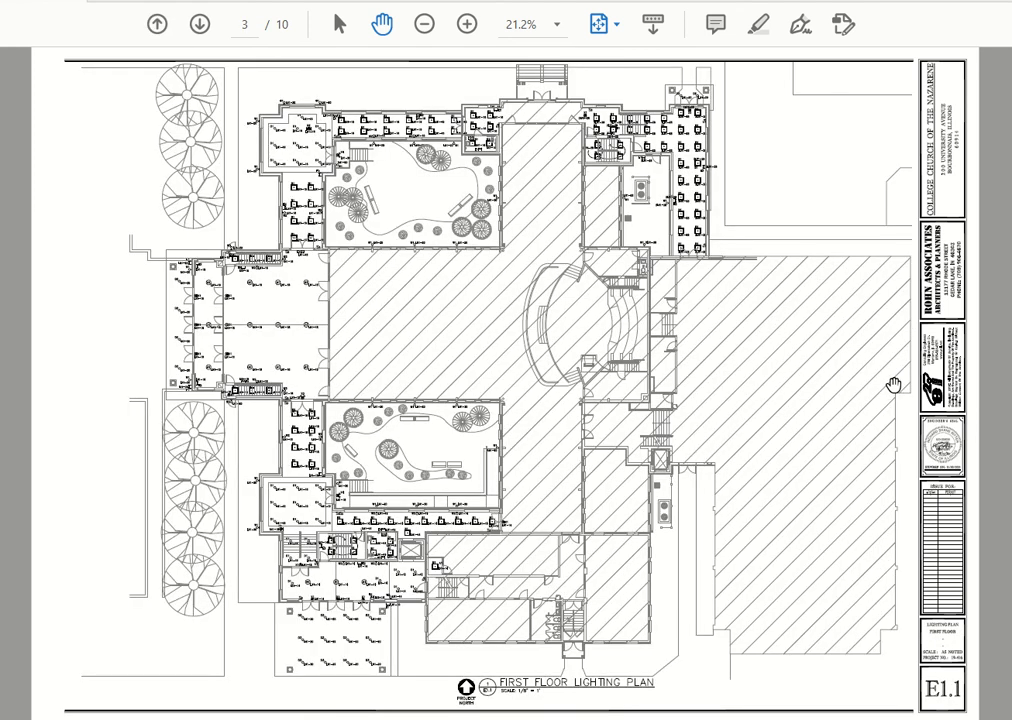